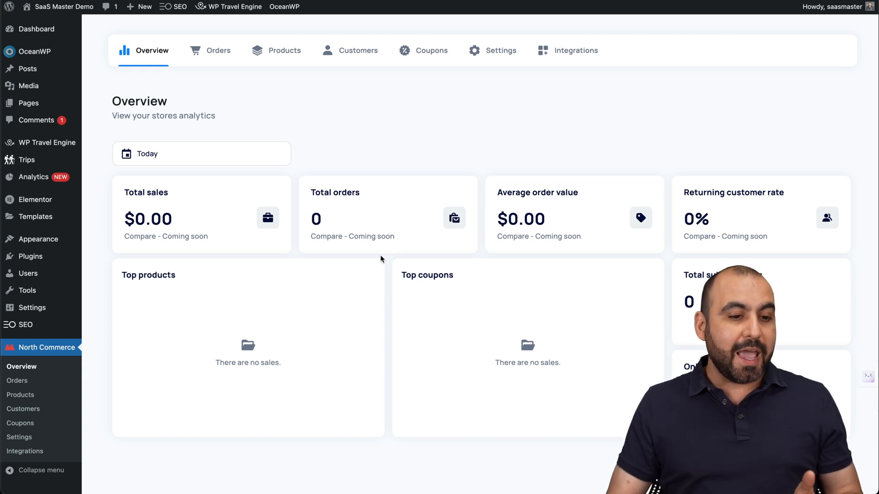
mouse_move(106, 222)
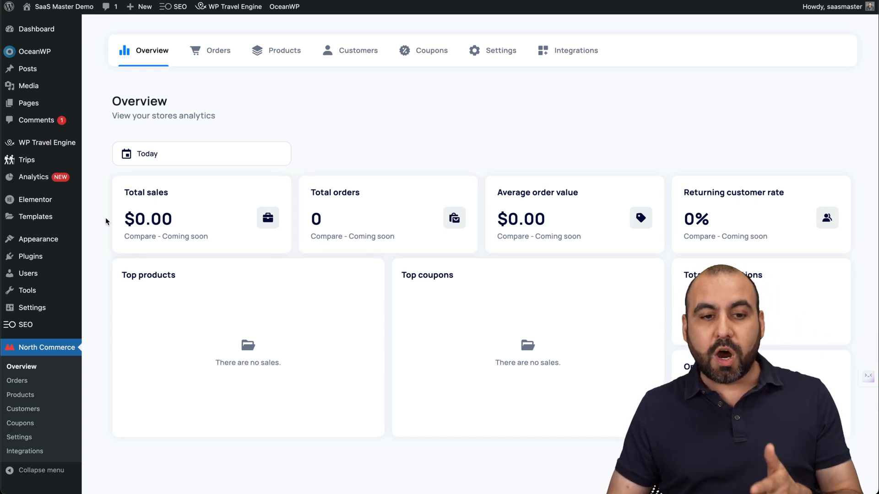
mouse_move(306, 118)
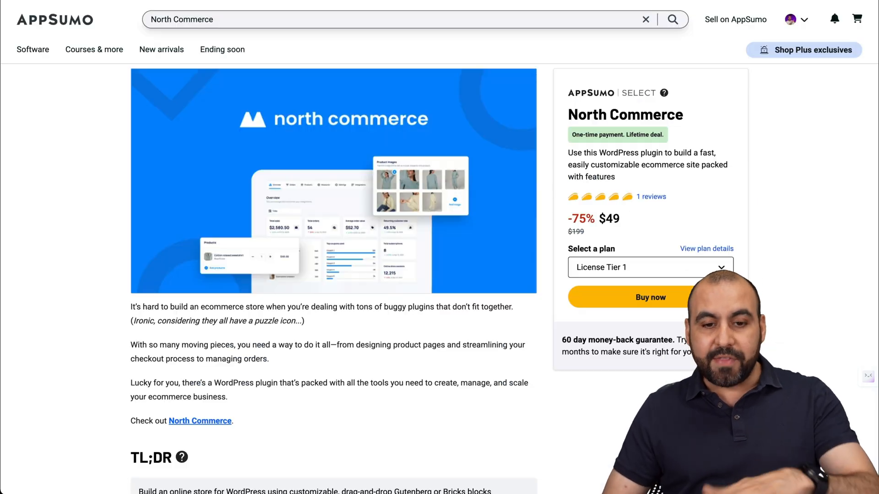
mouse_move(542, 398)
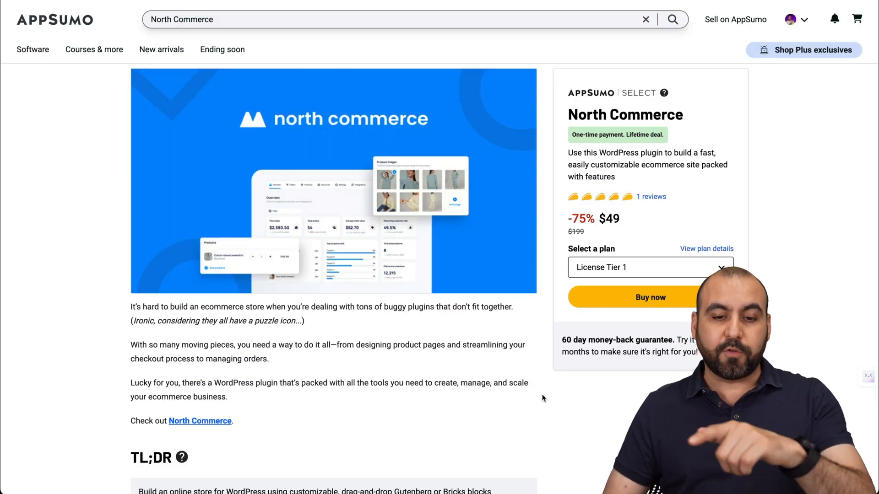
Review the North Commerce license tiers, $49 for 1 site up to $199 for 25 sites
scroll("down", 3)
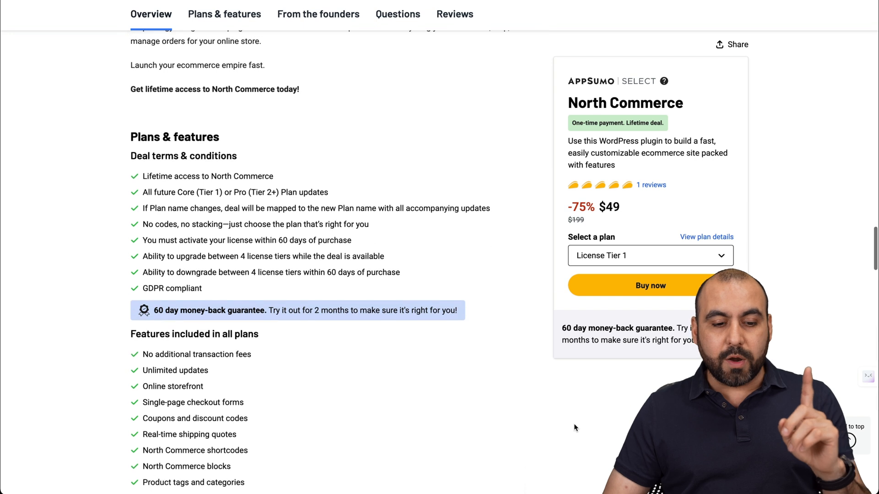
scroll("down", 3)
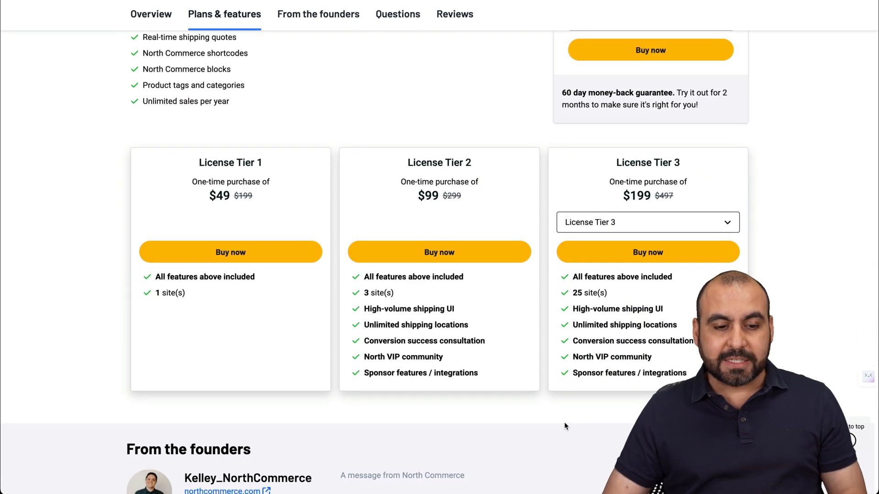
mouse_move(434, 175)
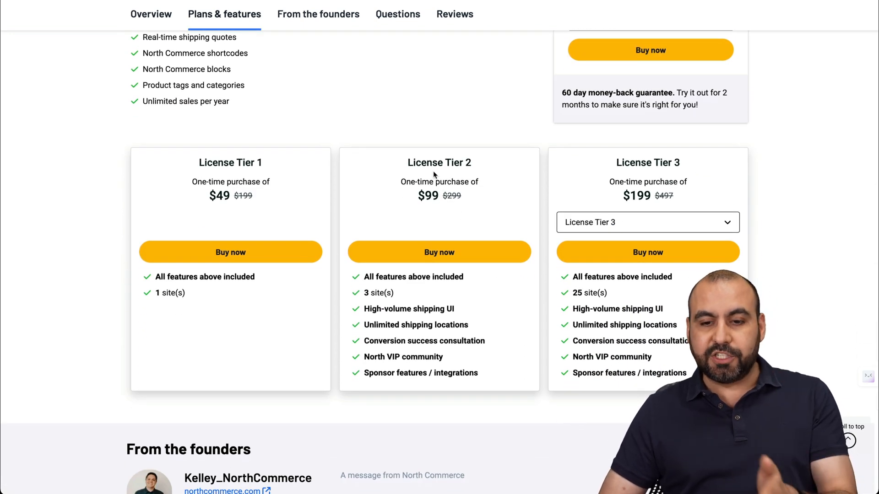
left_click(648, 222)
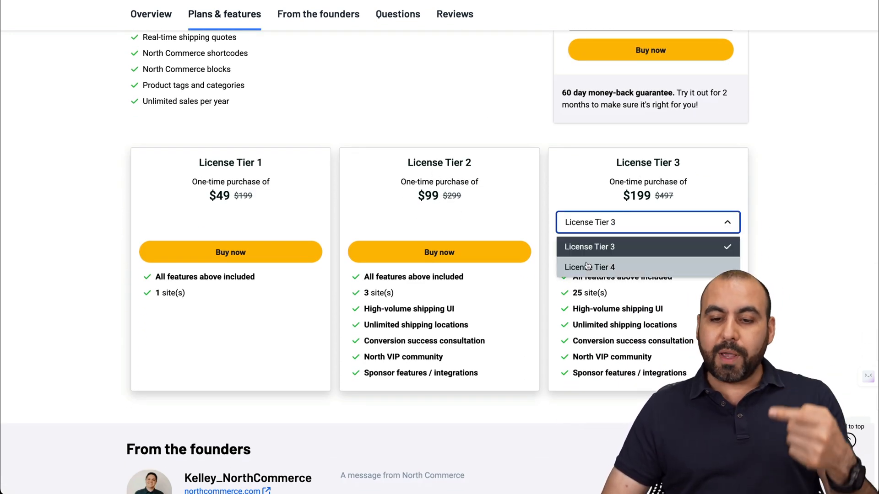
left_click(590, 267)
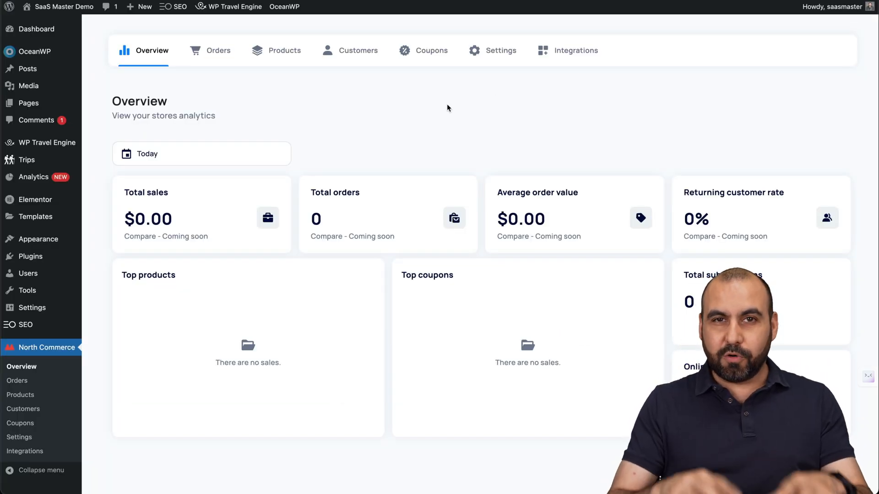
mouse_move(583, 264)
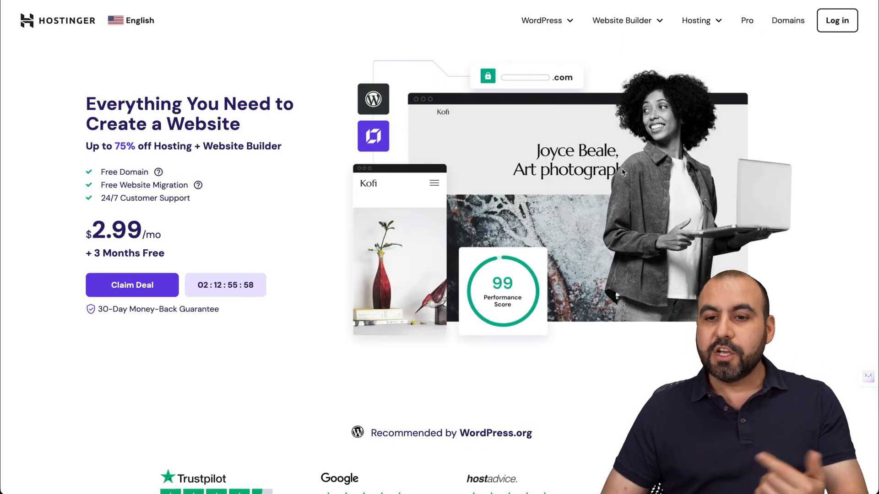
Choose Hostinger's Business web hosting plan and reach its checkout page
left_click(697, 20)
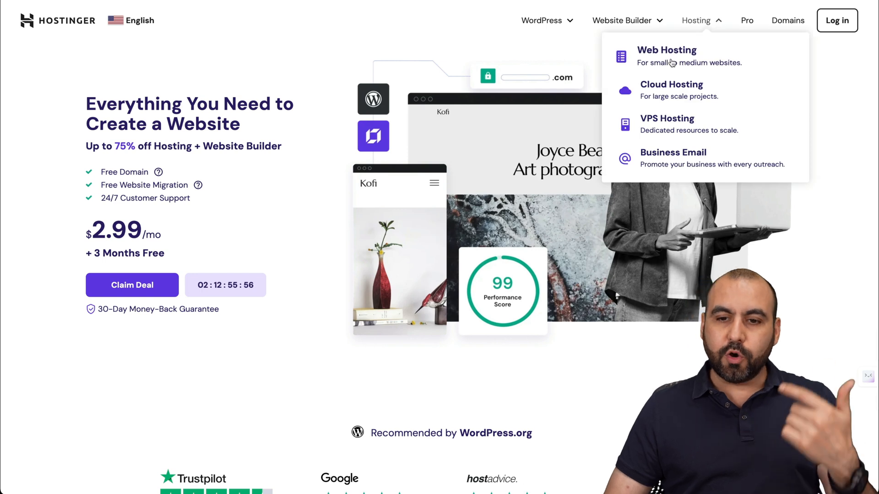
scroll("down", 3)
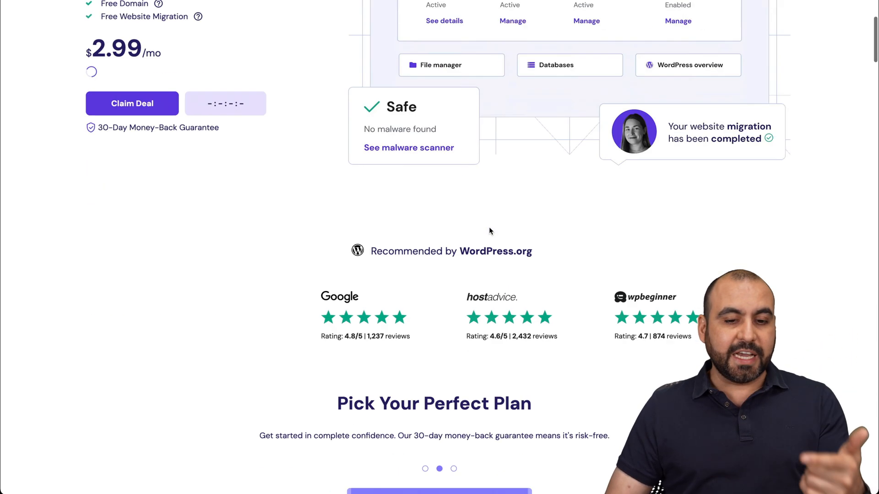
scroll("down", 3)
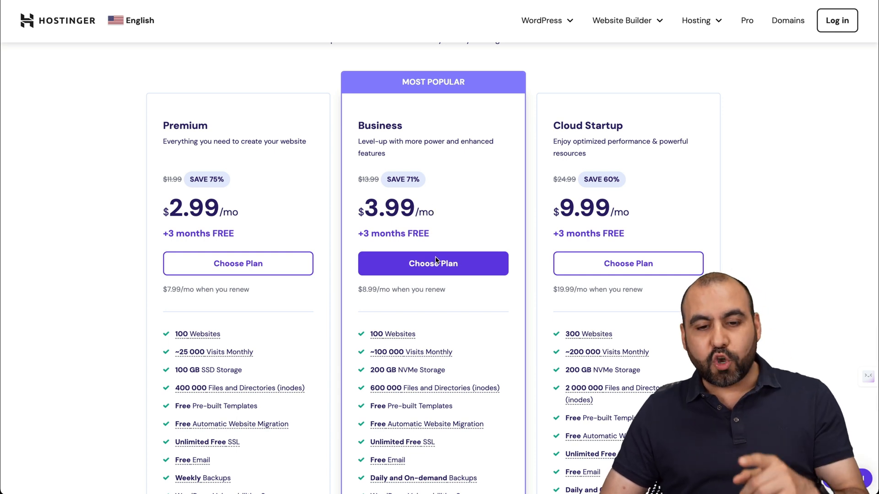
mouse_move(485, 291)
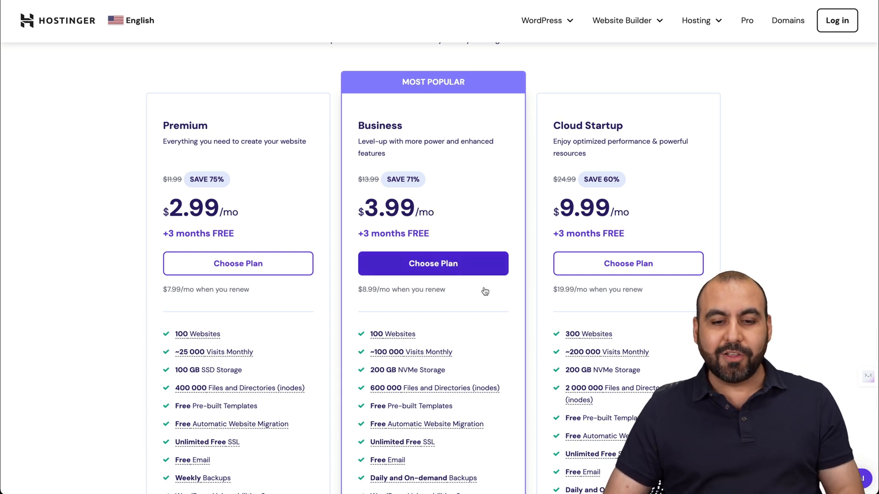
left_click(433, 264)
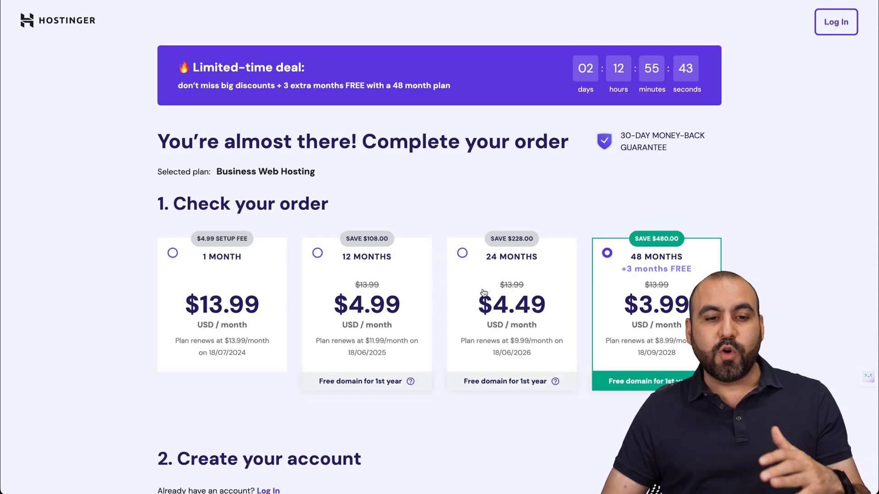
Apply coupon SAASMASTER to the 48-month Business order, dropping the total to $172.37
scroll("down", 3)
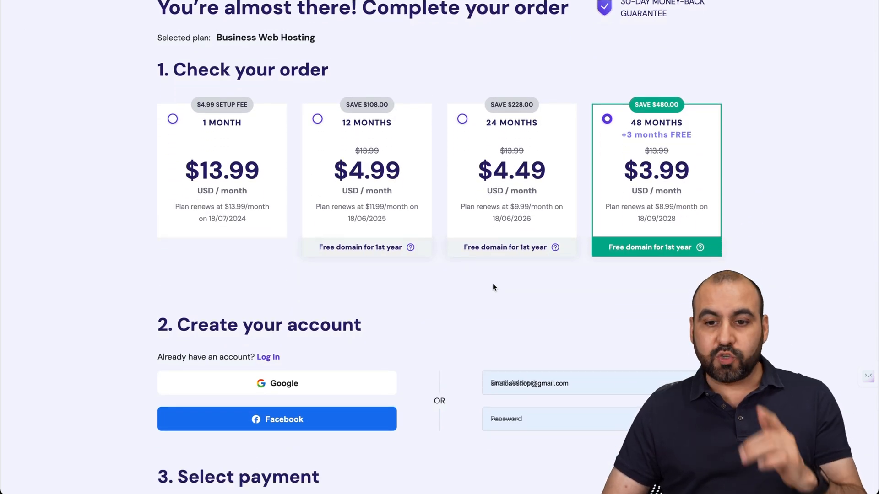
mouse_move(619, 296)
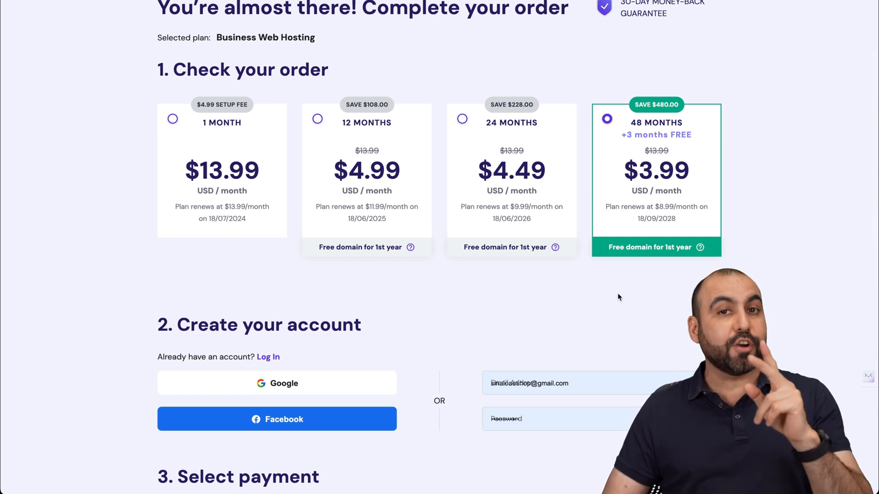
scroll("down", 3)
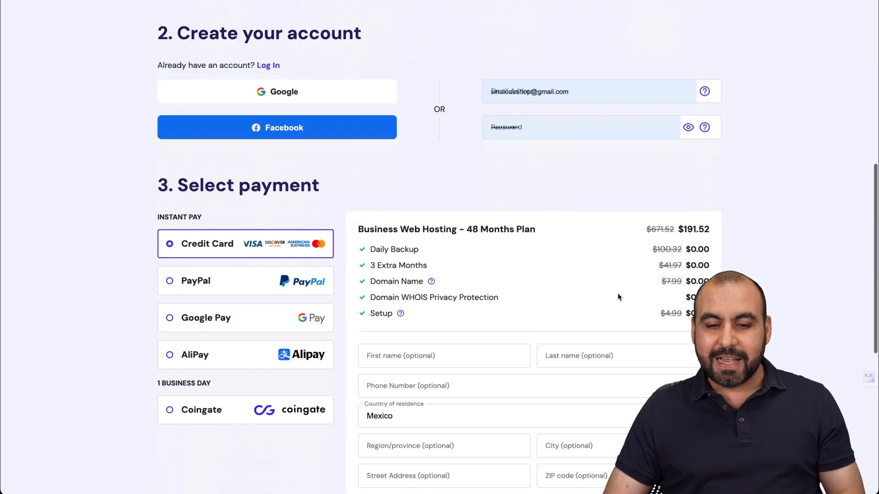
scroll("down", 3)
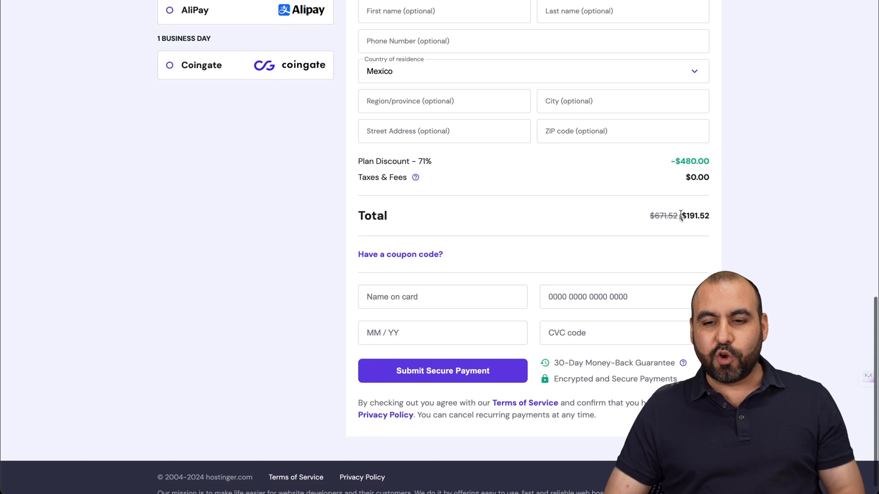
left_click(400, 253)
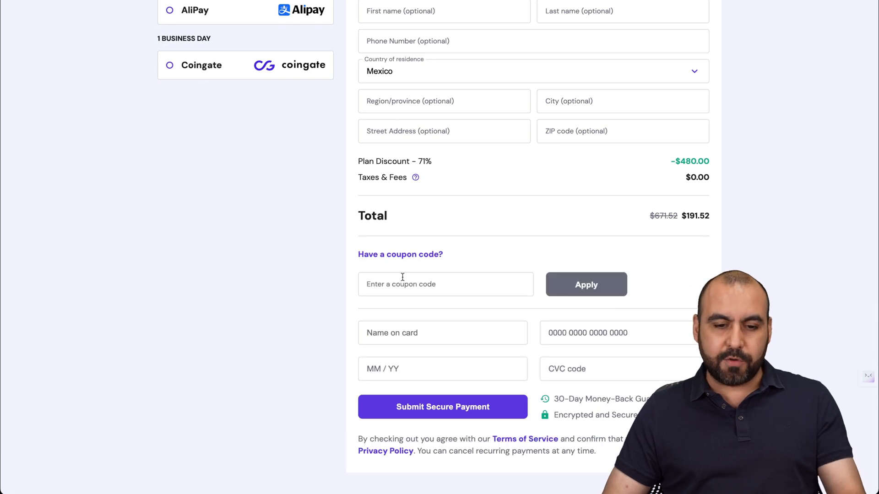
type("SAASMASTER")
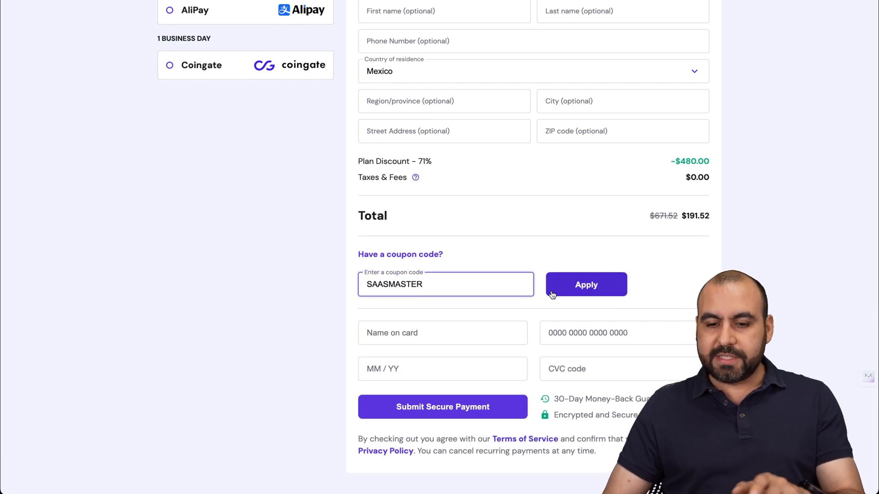
left_click(586, 284)
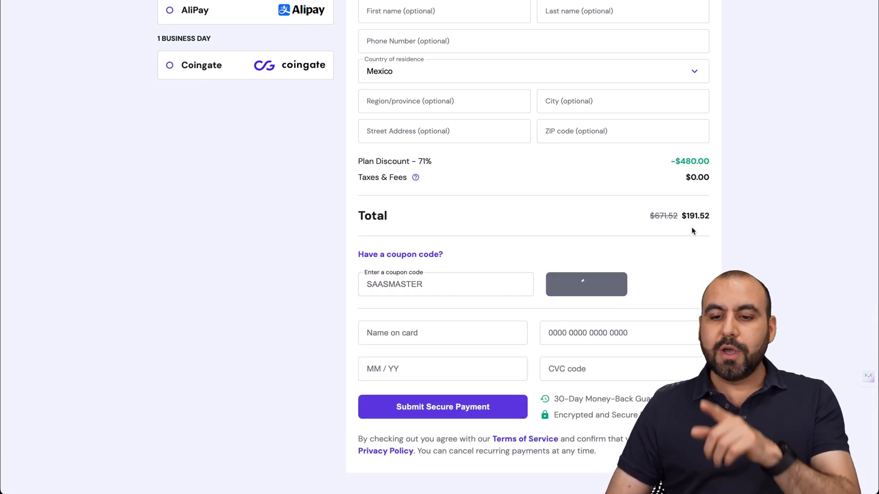
left_click(586, 283)
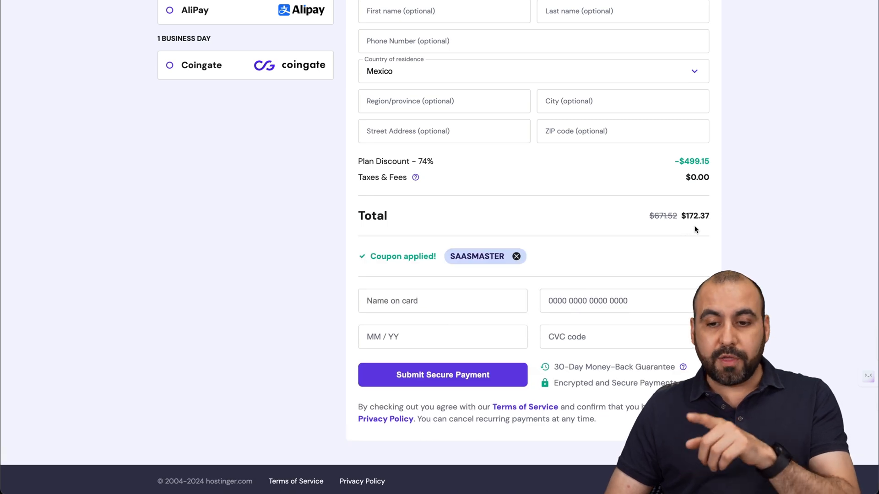
mouse_move(709, 227)
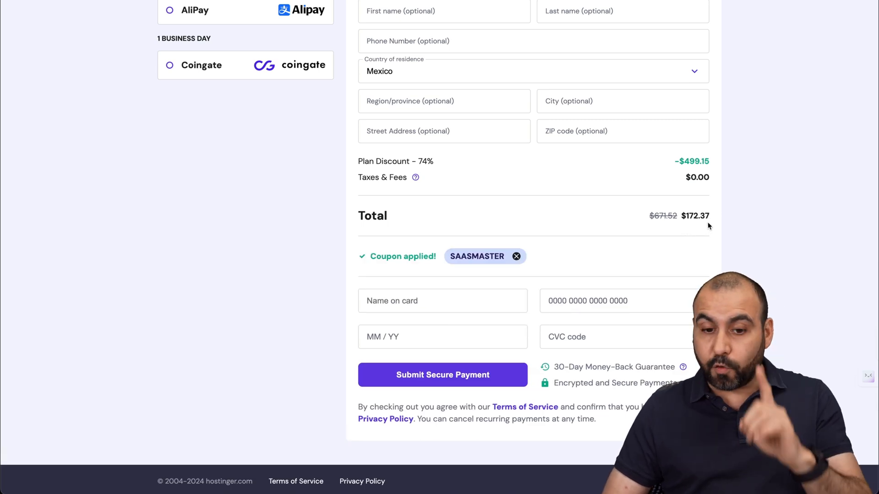
mouse_move(725, 126)
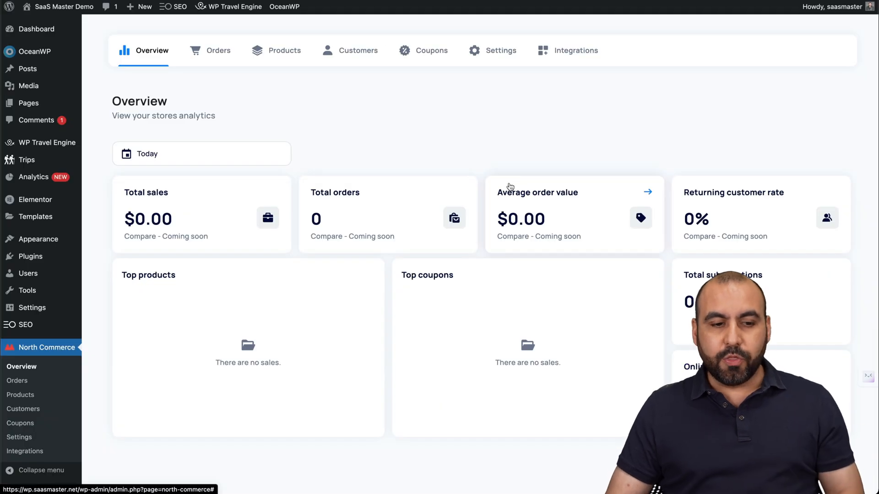
mouse_move(489, 187)
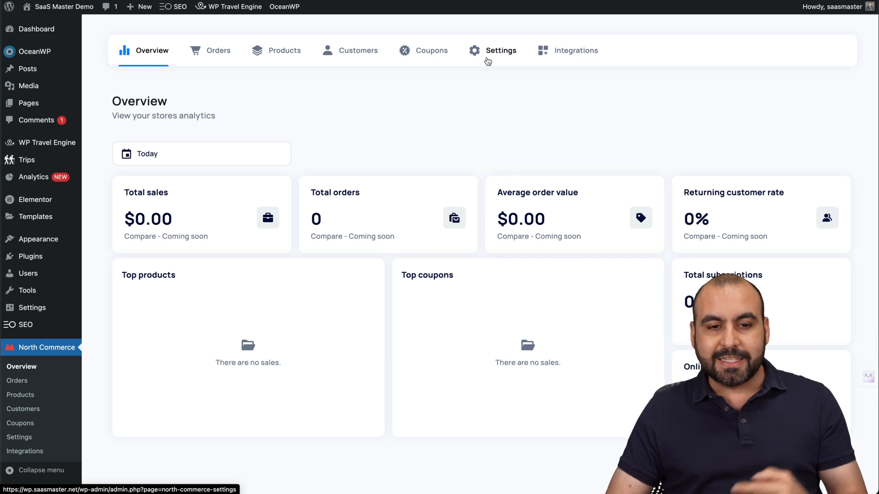
left_click(501, 50)
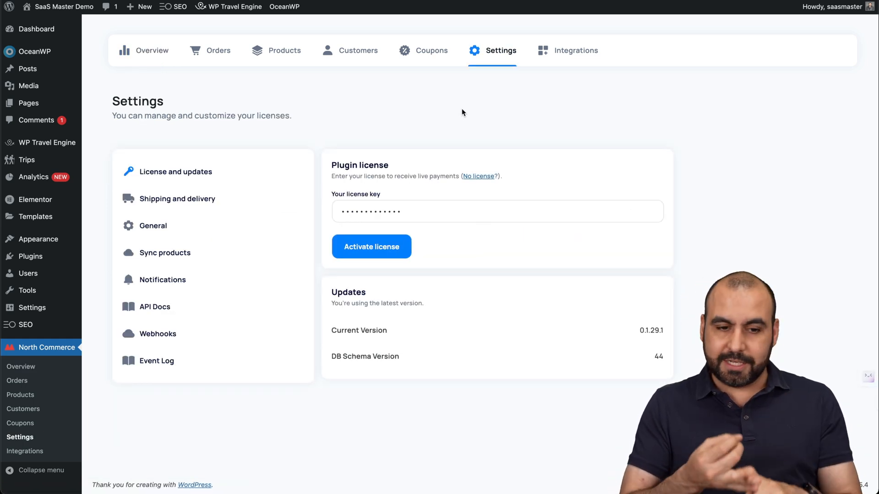
mouse_move(446, 116)
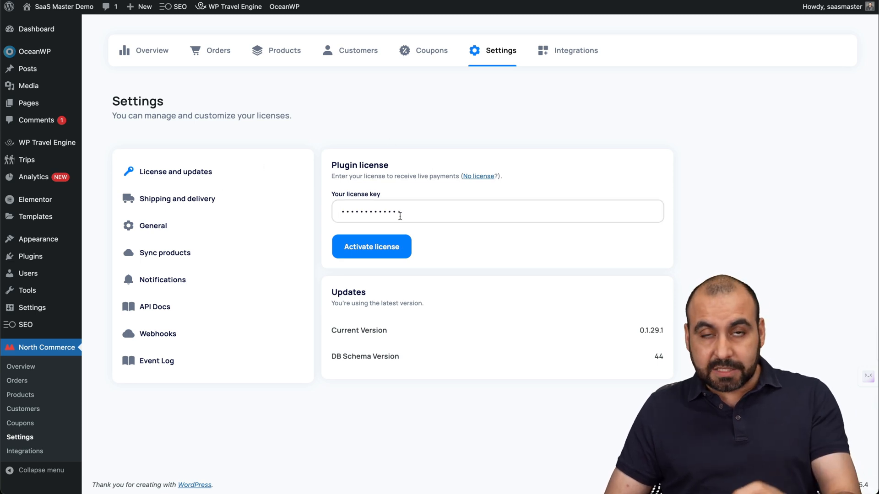
Show the Shipping and delivery settings with the default profile's empty rates
left_click(176, 199)
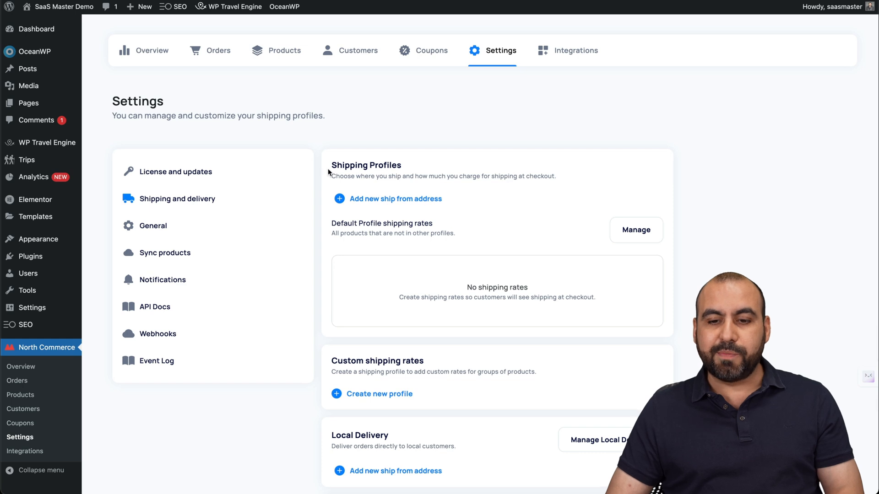
scroll("down", 3)
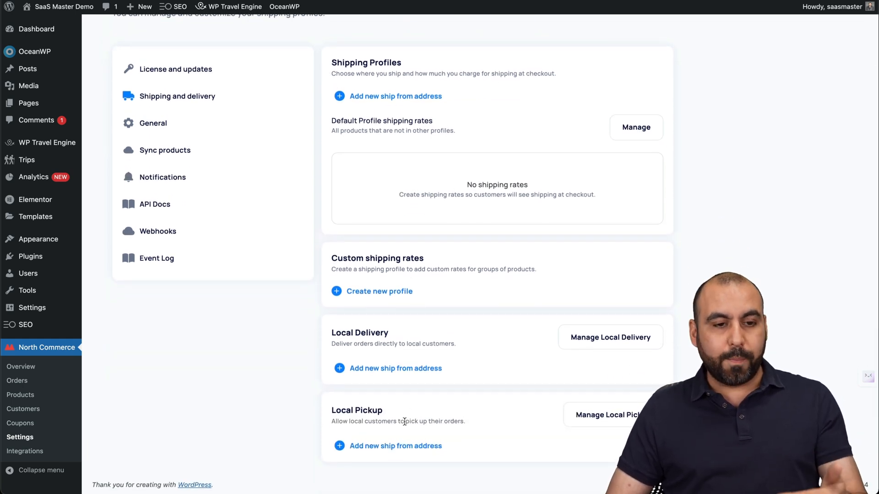
scroll("up", 3)
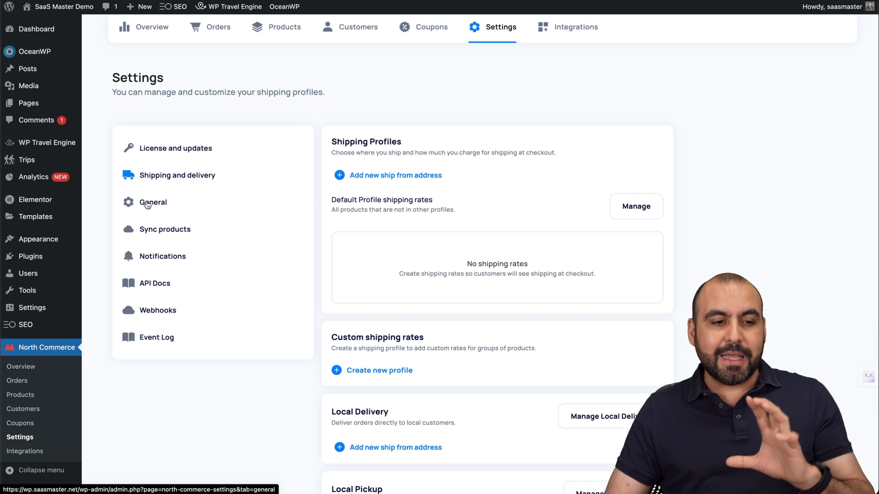
Review General settings: company SaaS Master Demo, COACH logo, United States, currency, products and cart options
left_click(153, 202)
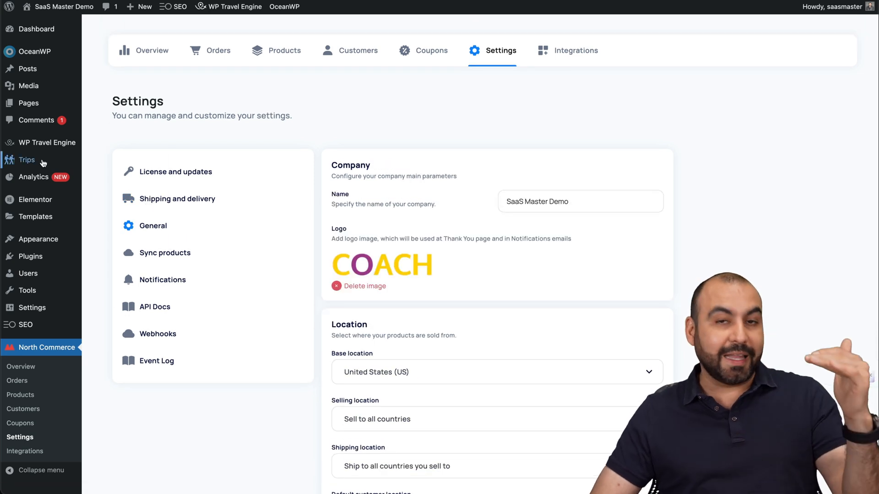
mouse_move(253, 436)
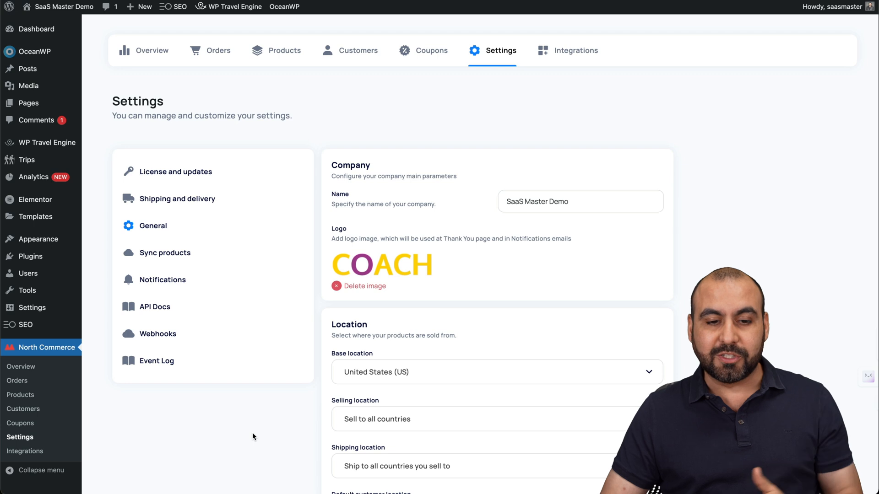
mouse_move(438, 286)
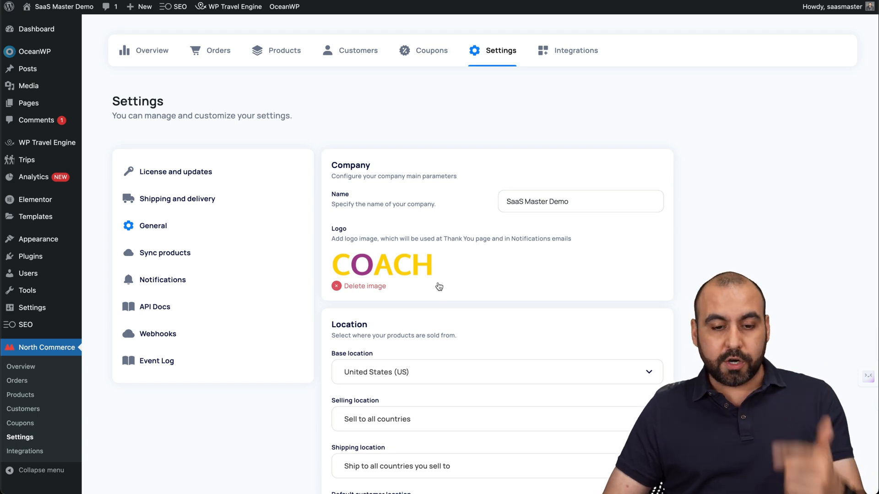
scroll("down", 3)
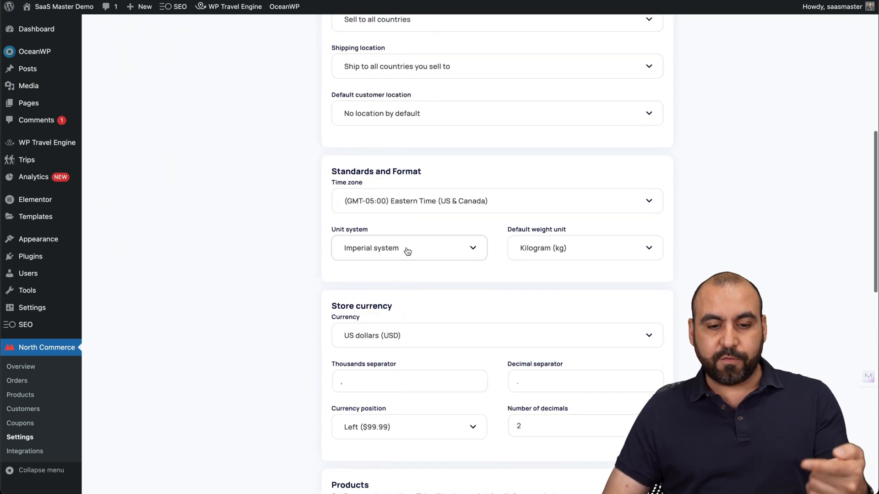
scroll("down", 3)
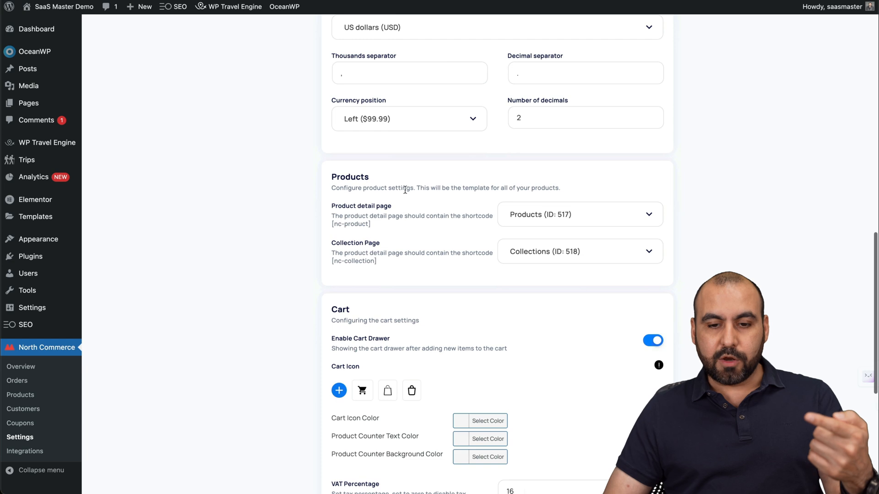
scroll("down", 3)
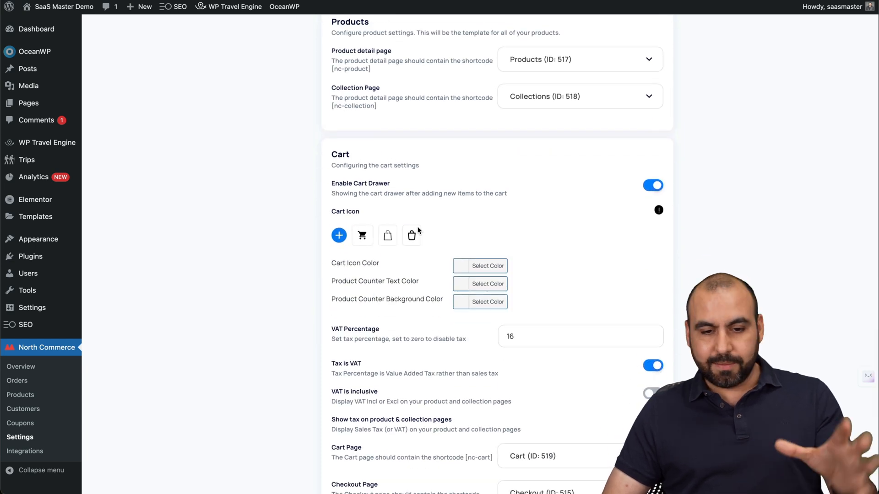
scroll("down", 3)
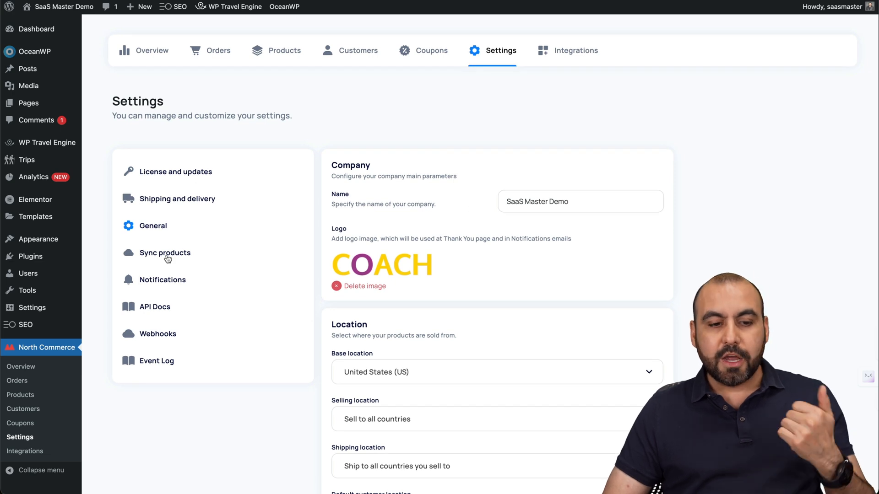
Look through Sync products, Notifications and the empty Webhooks settings
left_click(165, 252)
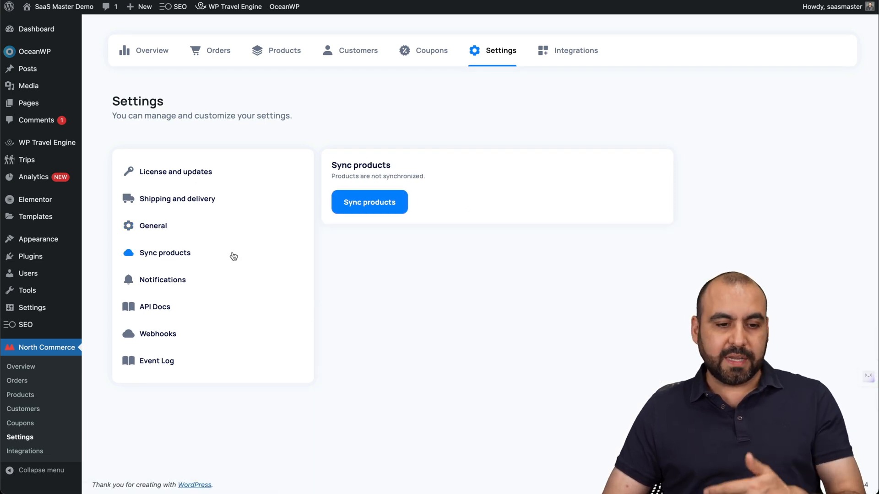
left_click(163, 280)
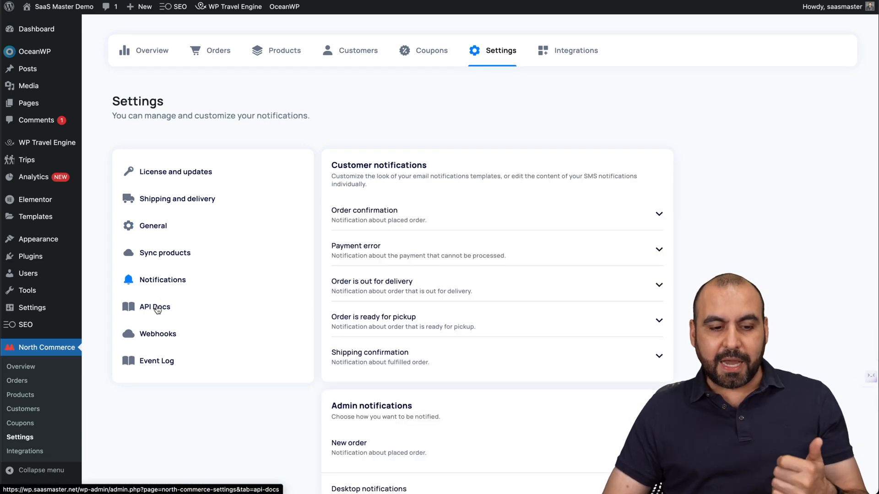
left_click(157, 333)
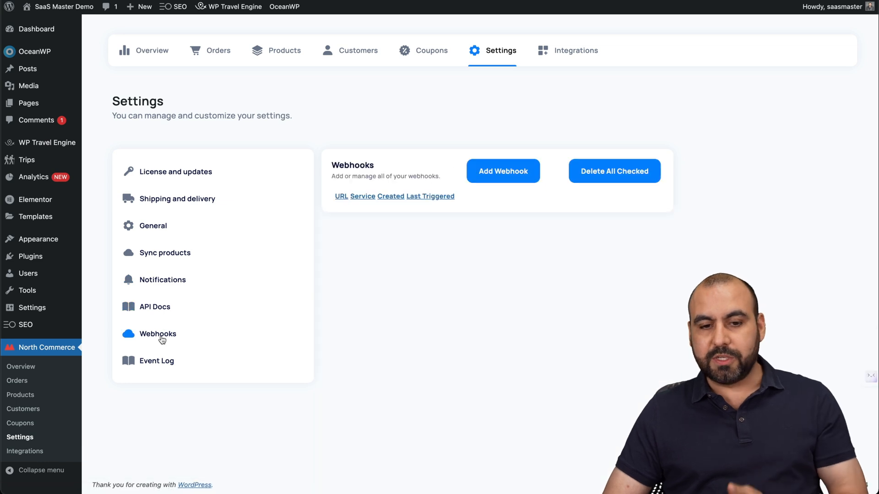
mouse_move(377, 322)
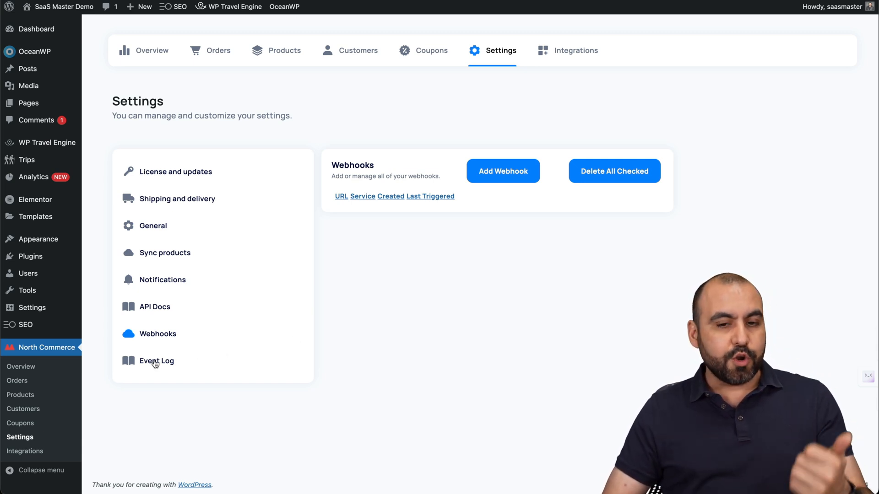
mouse_move(235, 206)
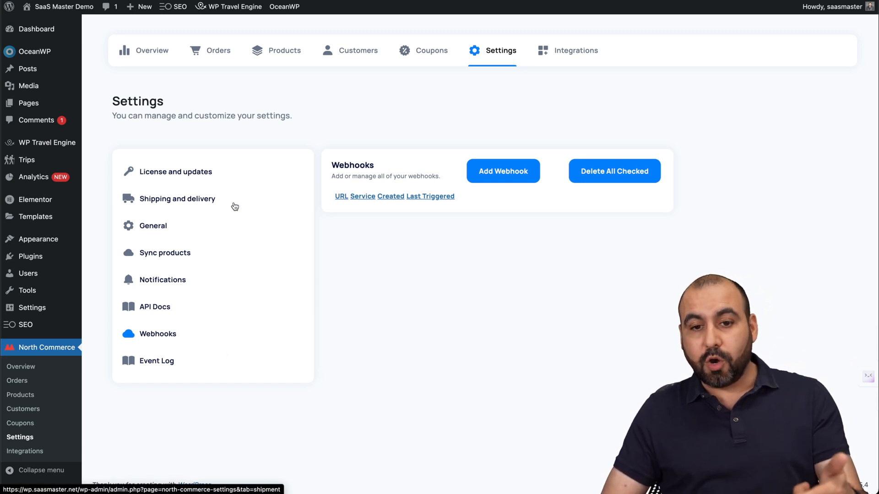
mouse_move(558, 67)
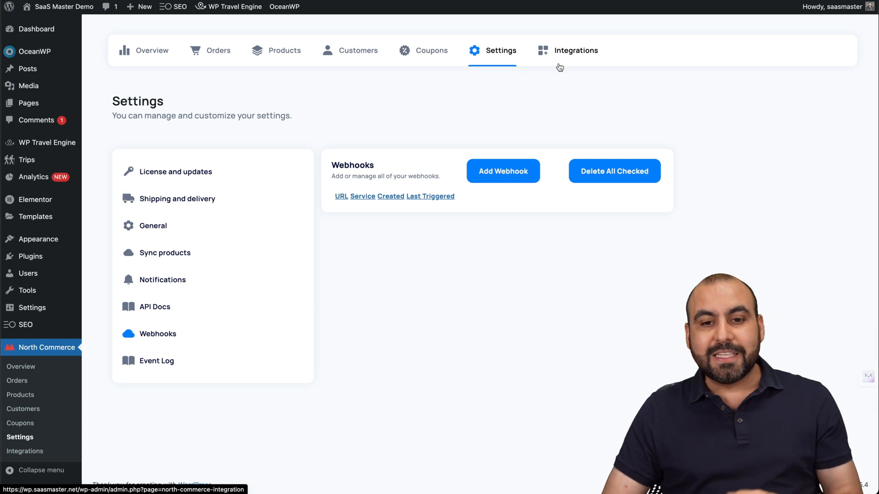
Show the Integrations page listing PayPal, Stripe, Mollie, MailChimp, Twilio, all off
left_click(567, 50)
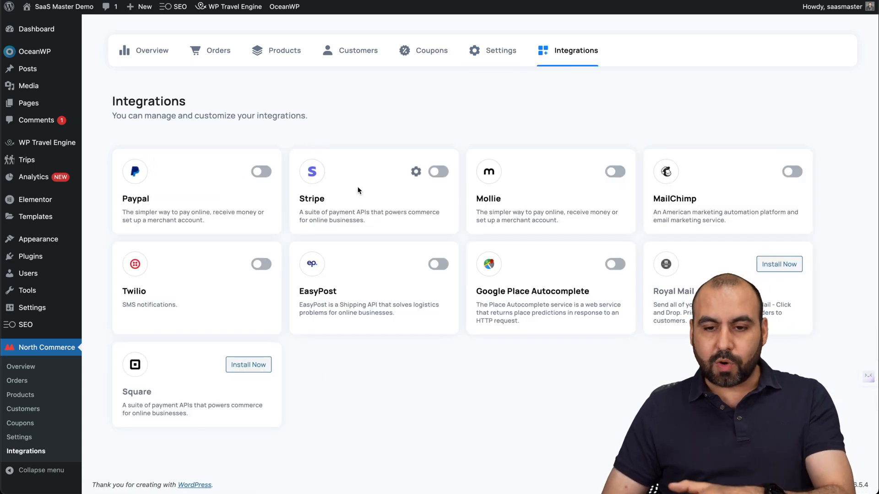
mouse_move(431, 362)
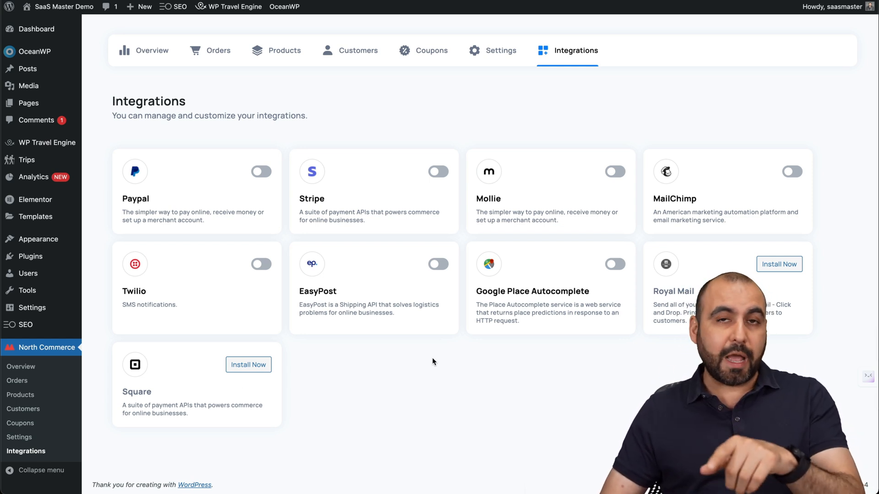
mouse_move(486, 337)
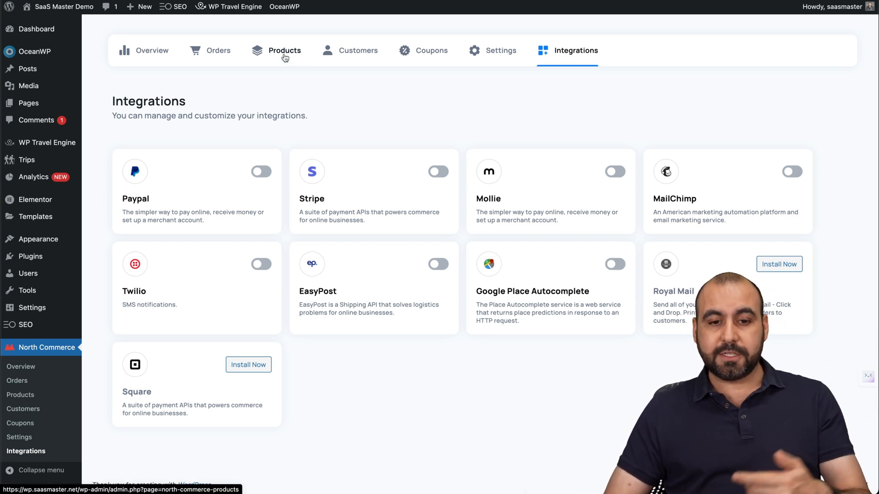
Start a new product titled 'test' with the coffee cup photo as its image
left_click(285, 50)
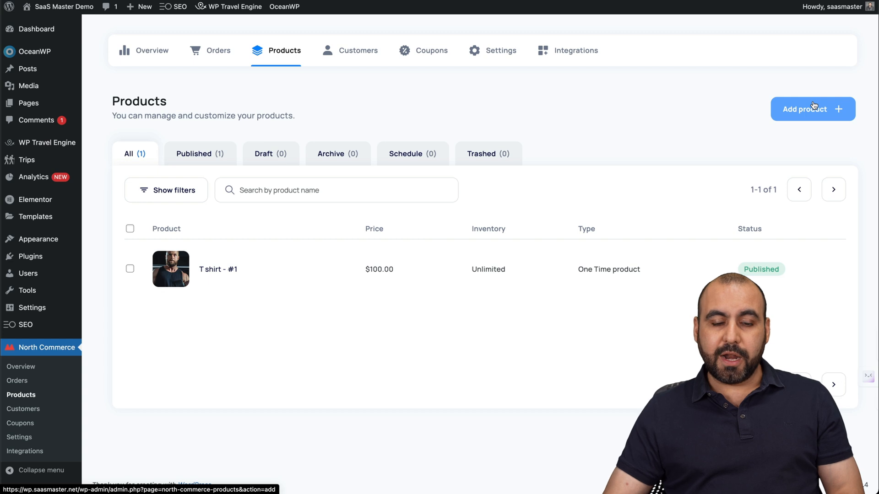
left_click(812, 109)
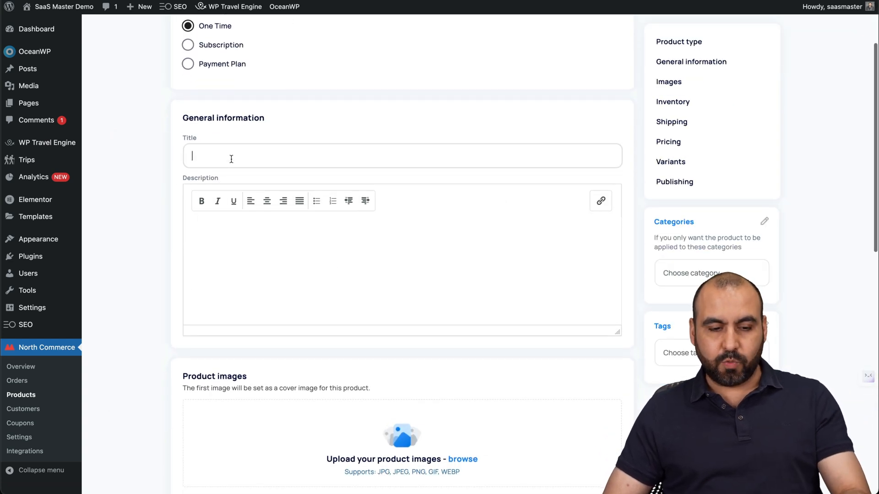
type("test")
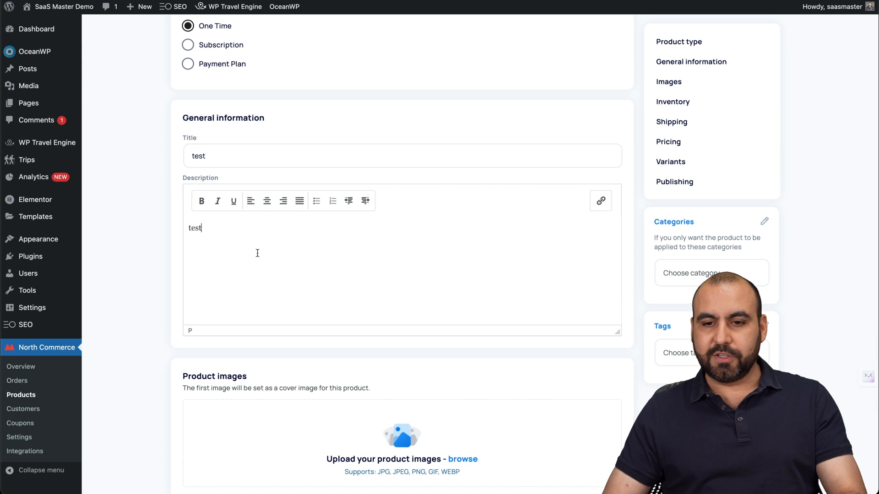
left_click(463, 459)
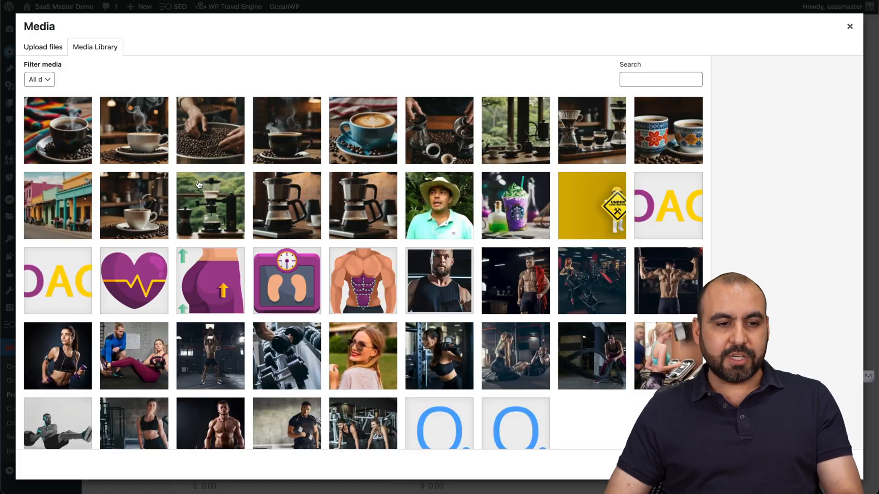
left_click(57, 130)
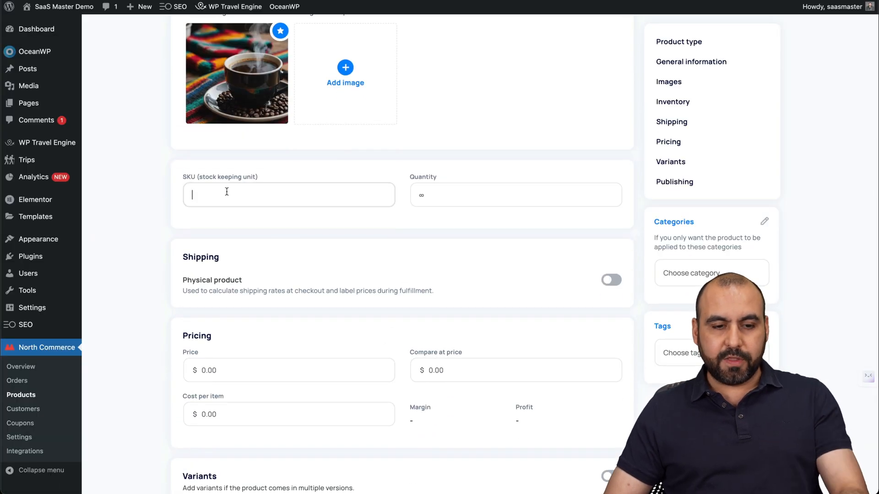
type("24356746352455")
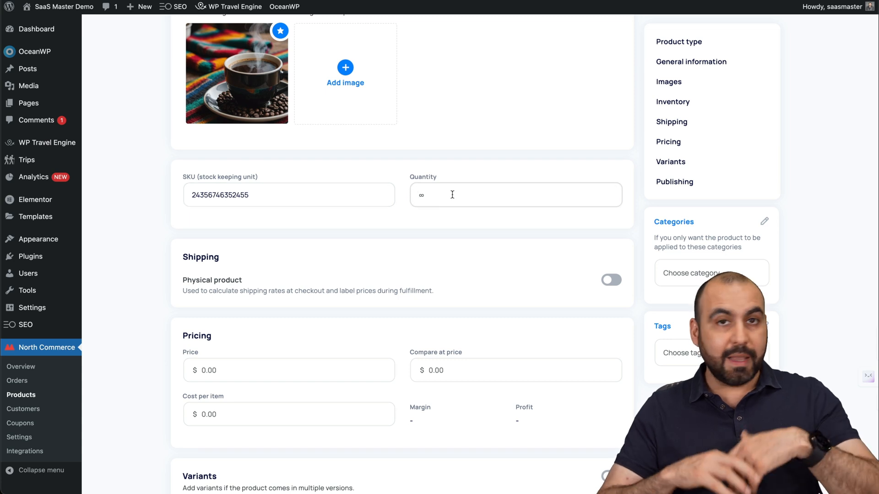
type("100")
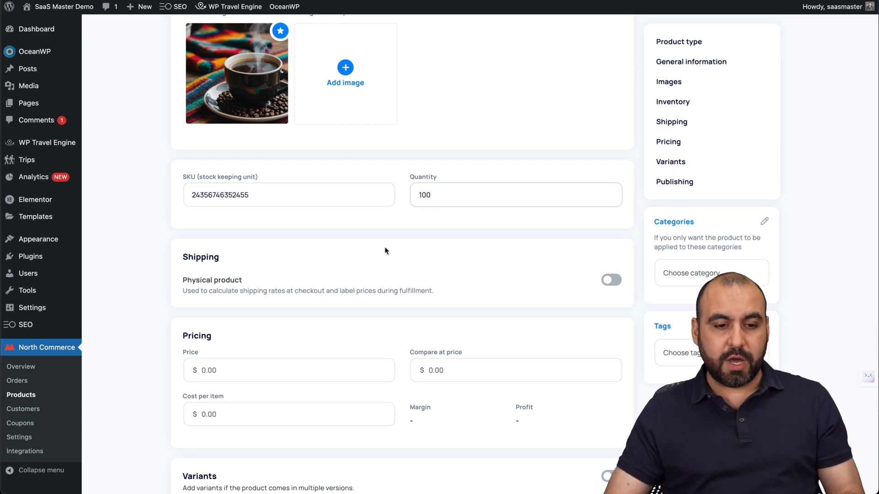
Make it a physical product of 1.400 kg, price $100, compare at $150, cost $50
scroll("down", 3)
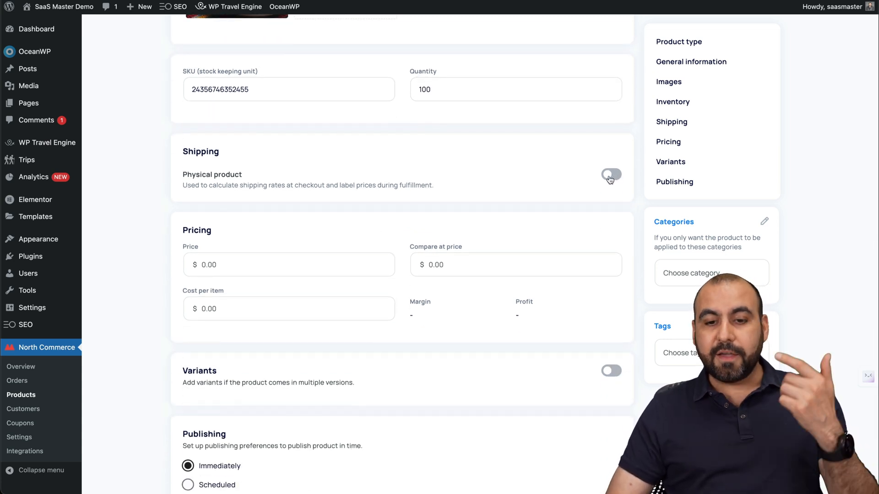
left_click(610, 174)
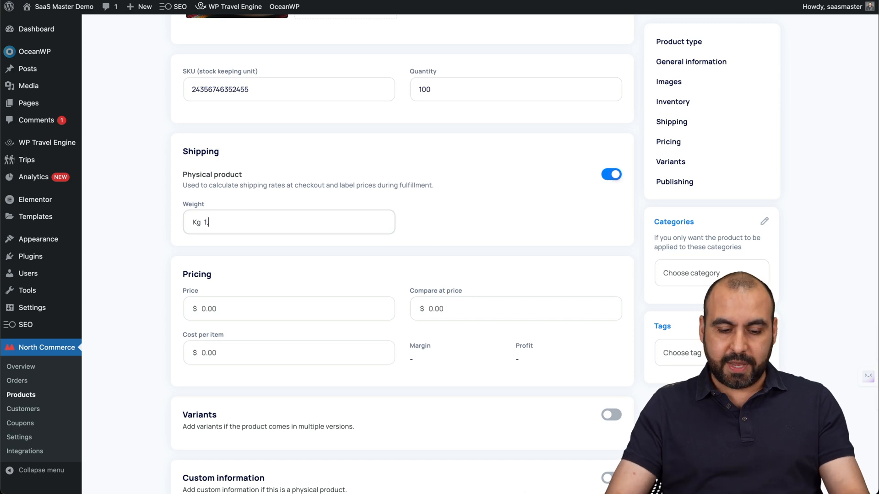
type("400")
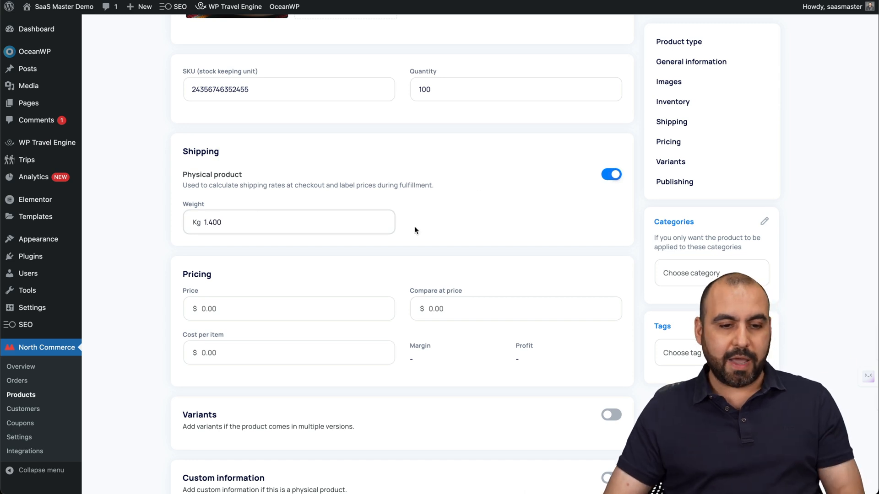
scroll("down", 3)
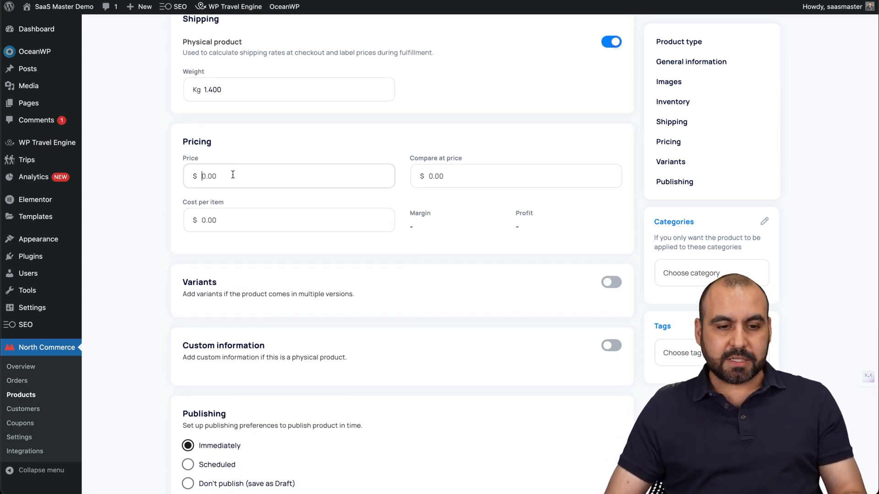
type("100")
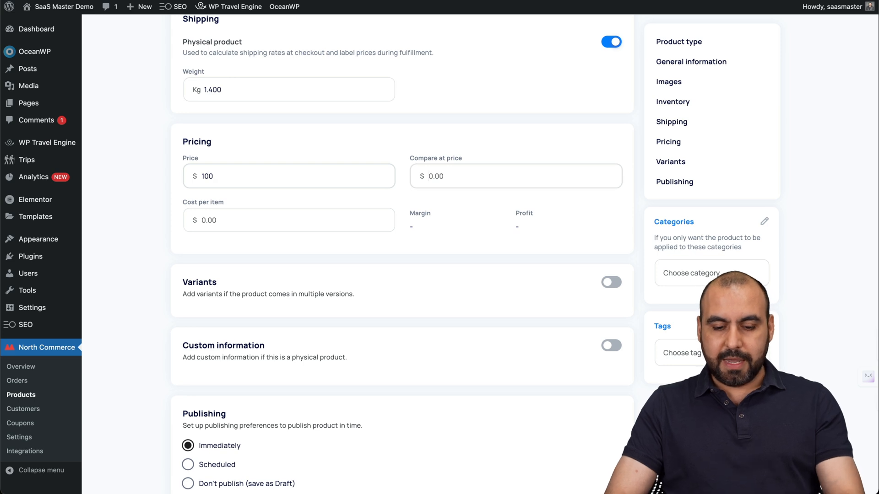
type("150")
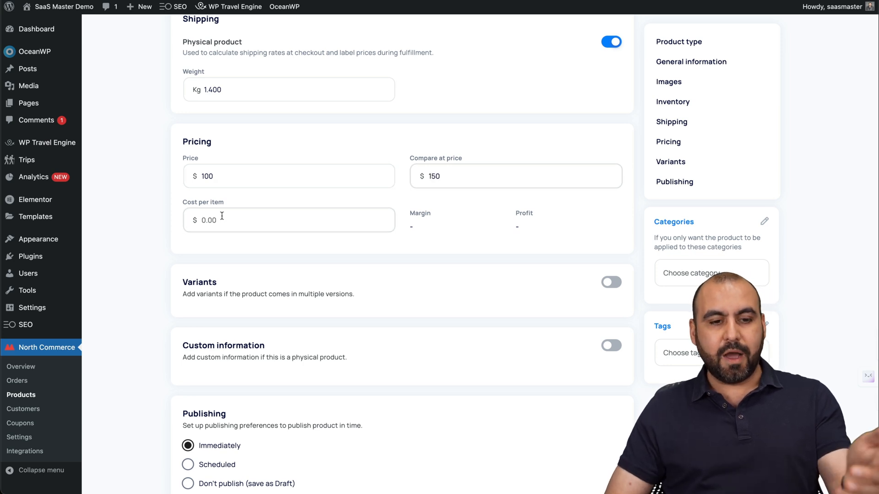
type("50")
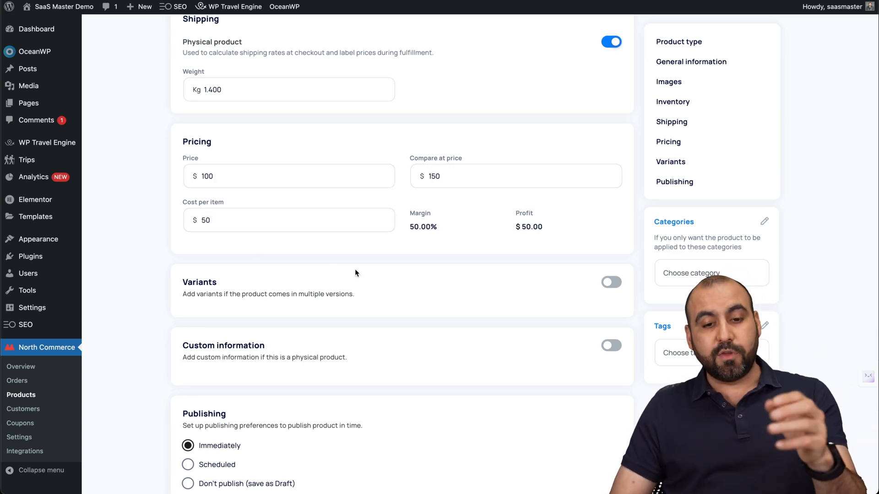
scroll("down", 3)
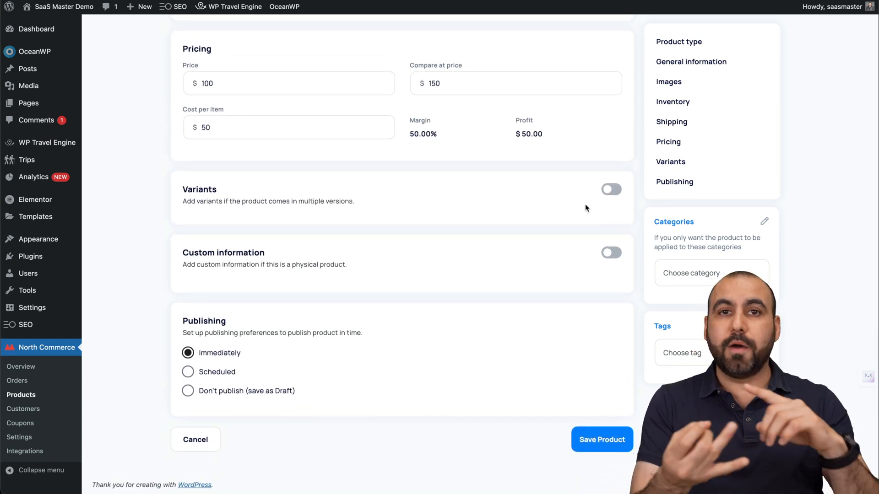
mouse_move(511, 208)
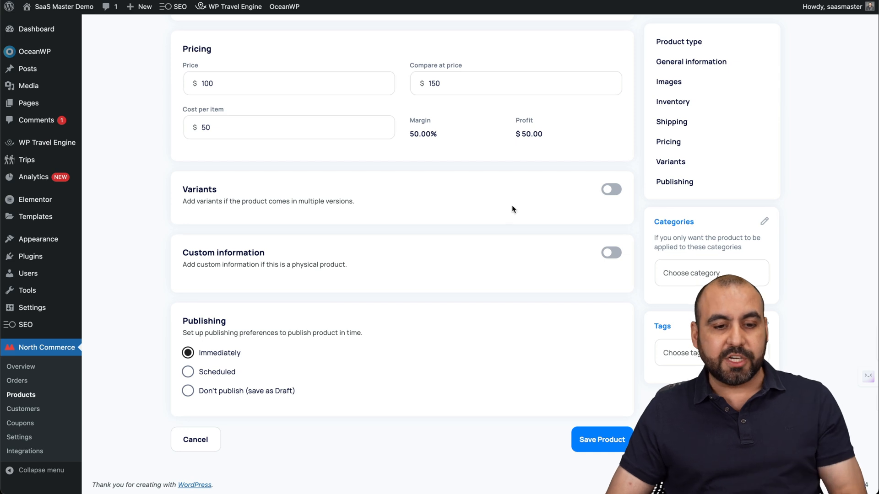
Toggle Custom information on and off, then save the test product in category test
left_click(611, 253)
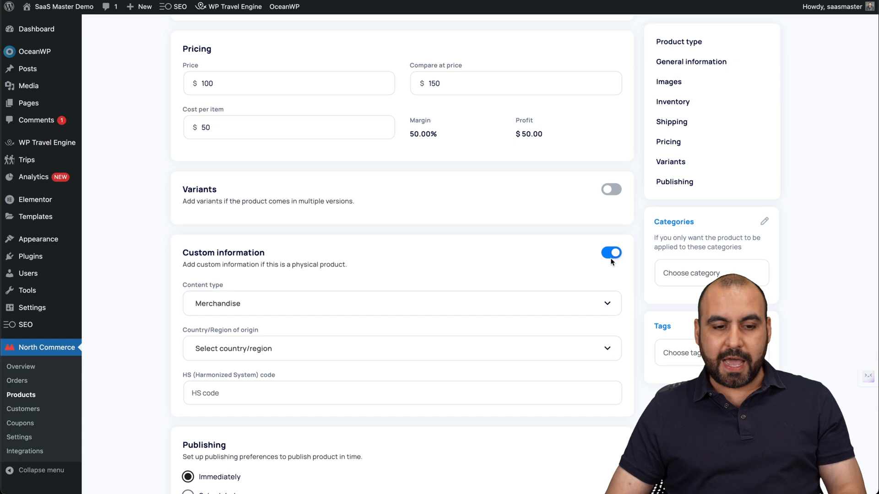
left_click(611, 253)
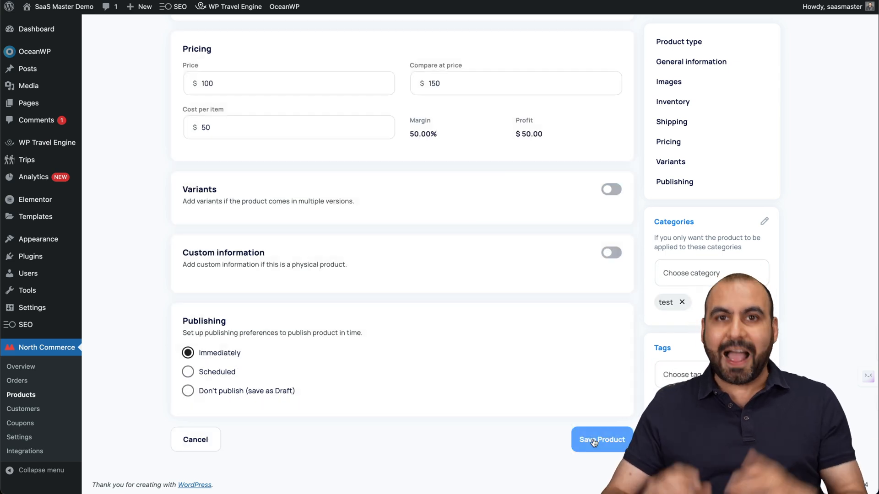
left_click(602, 440)
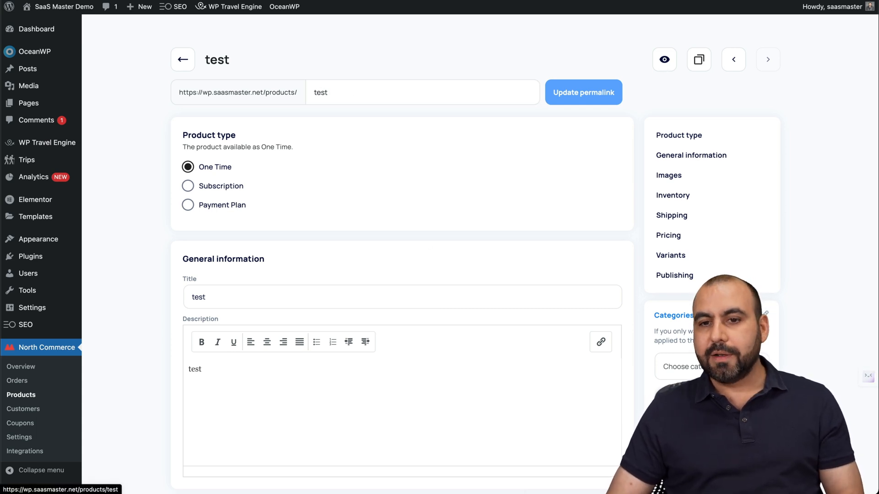
left_click(663, 59)
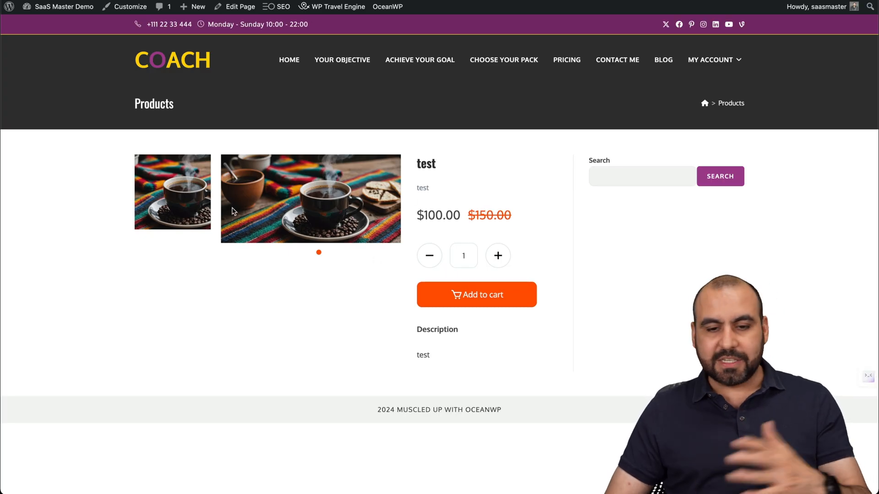
mouse_move(535, 233)
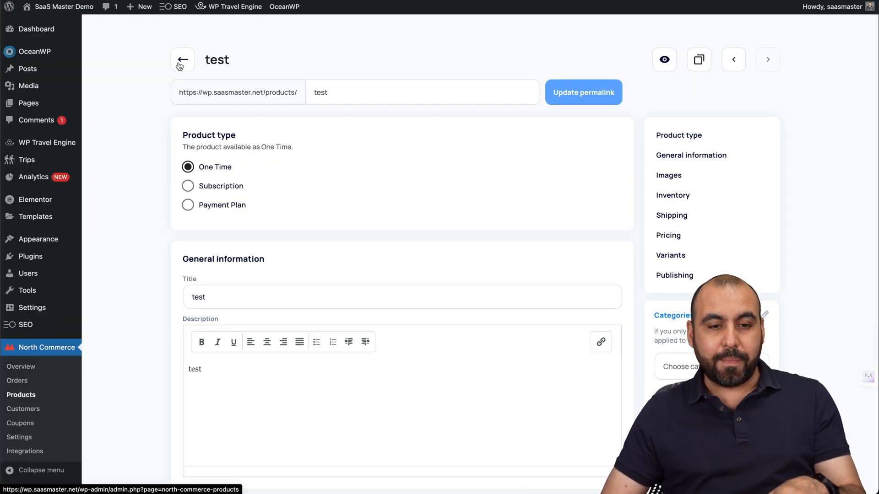
Return to the Products list, visit Customers, dismiss the Add customer form, and move on to Coupons
left_click(182, 59)
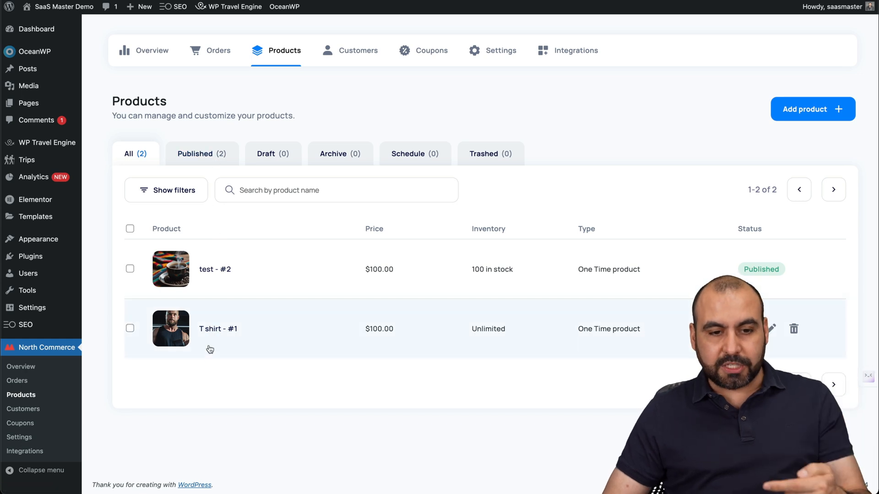
mouse_move(266, 339)
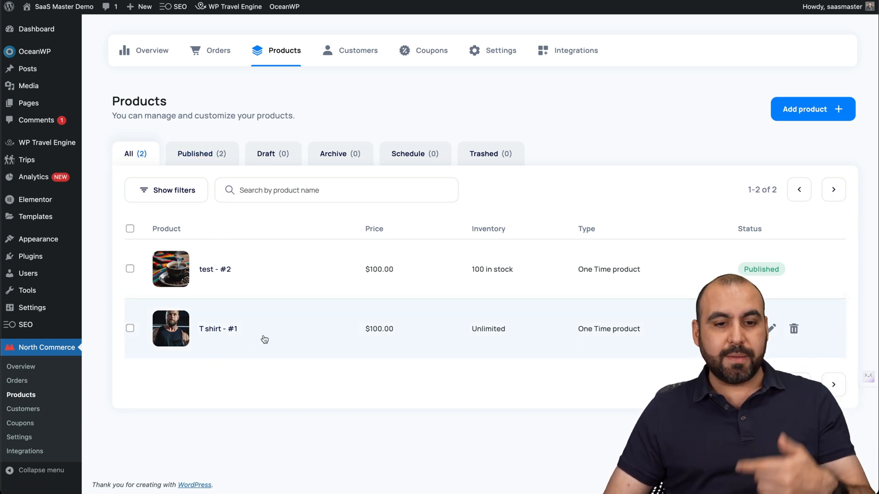
mouse_move(213, 139)
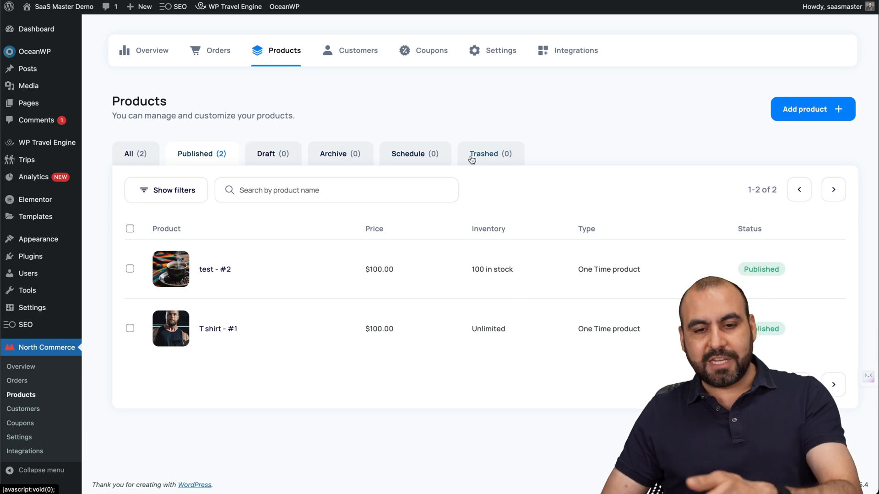
mouse_move(507, 163)
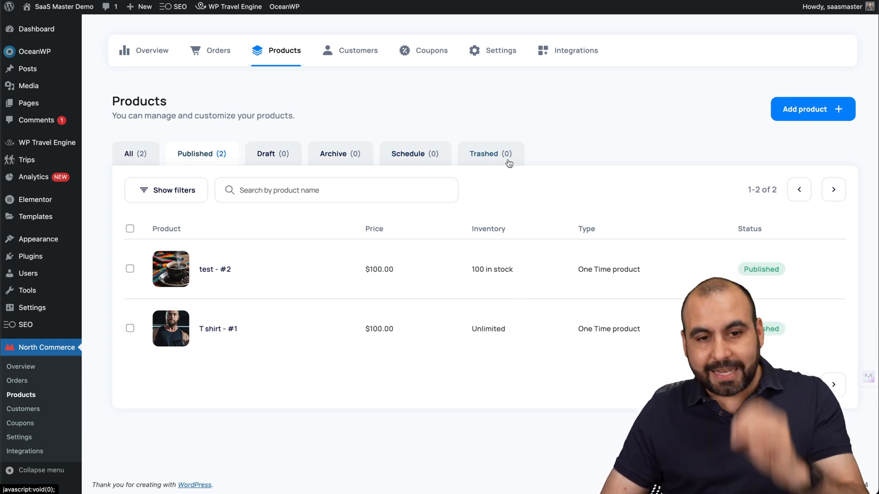
left_click(358, 51)
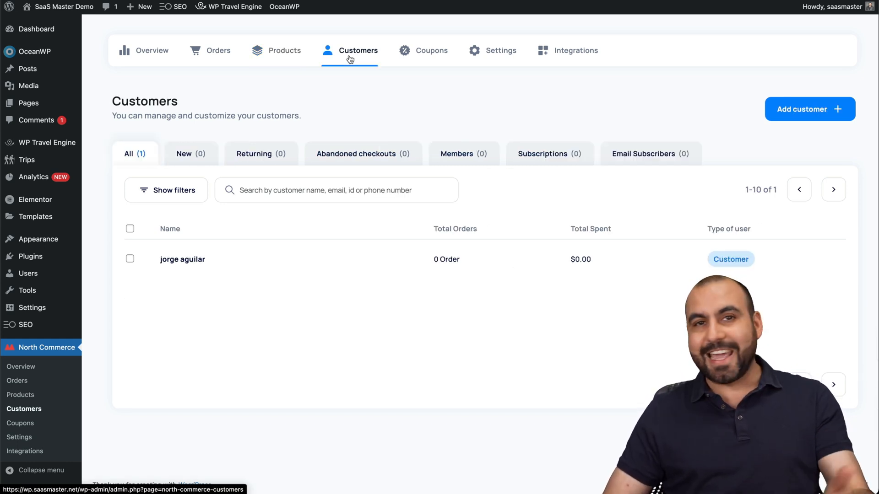
left_click(808, 109)
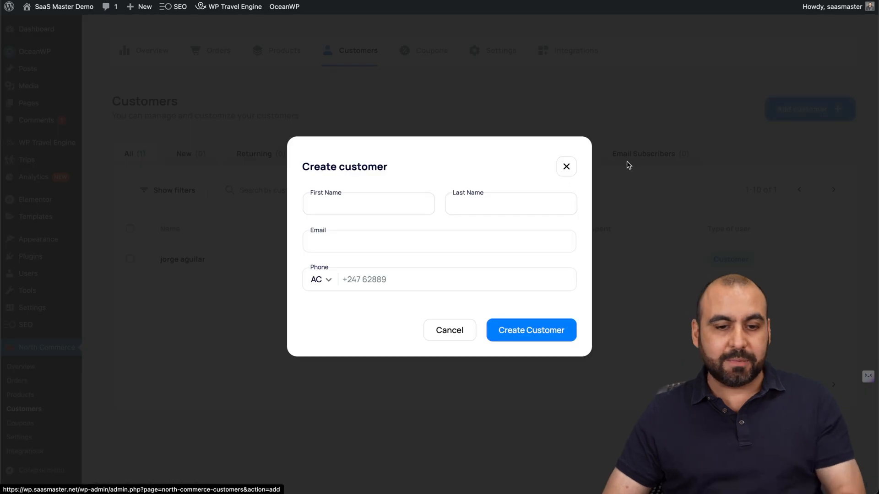
left_click(566, 167)
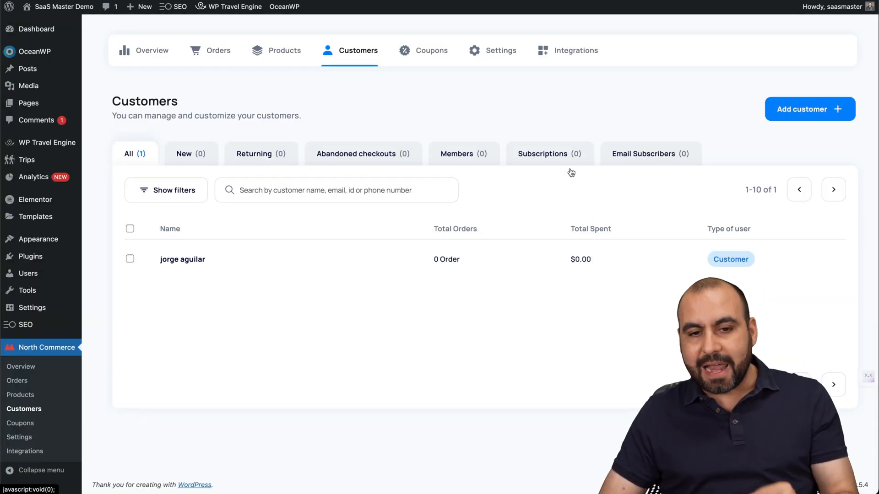
left_click(431, 51)
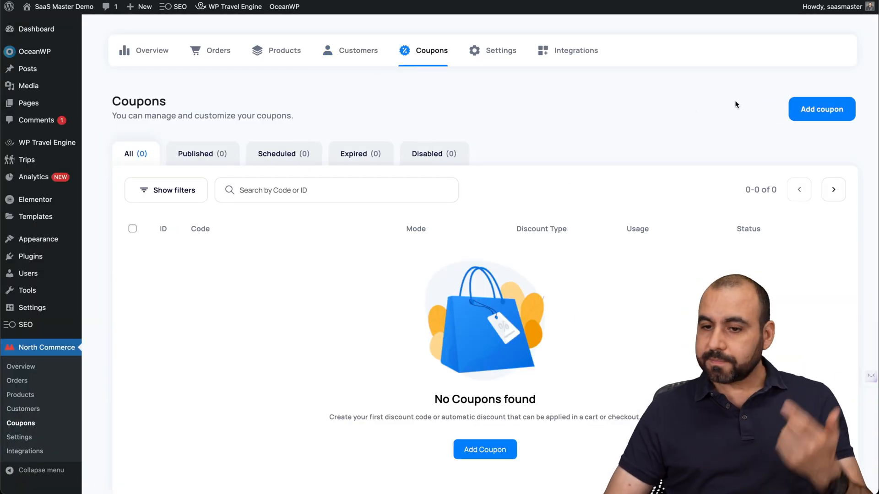
Review the Add coupon form, switching Mode to Automatic, then cancel it without saving
left_click(821, 109)
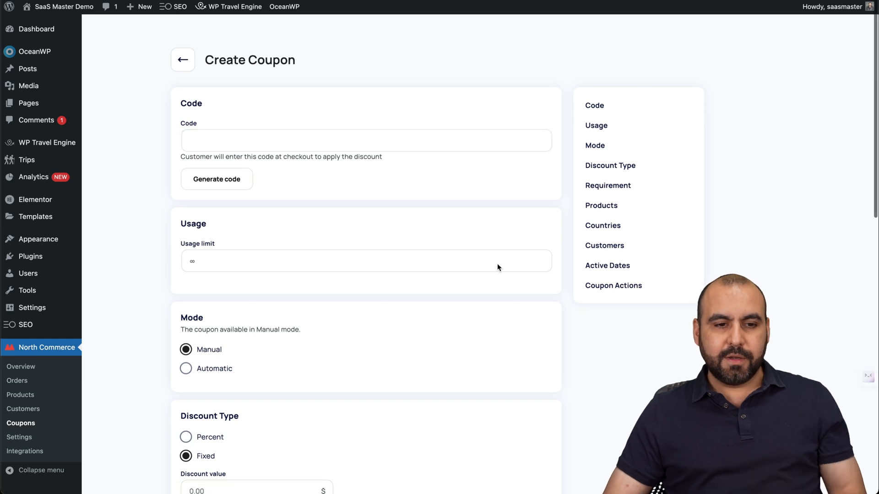
scroll("down", 3)
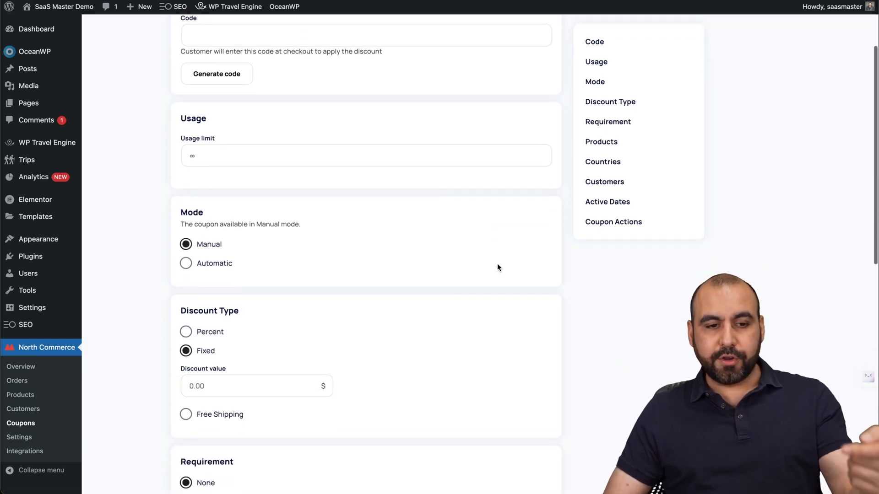
scroll("down", 3)
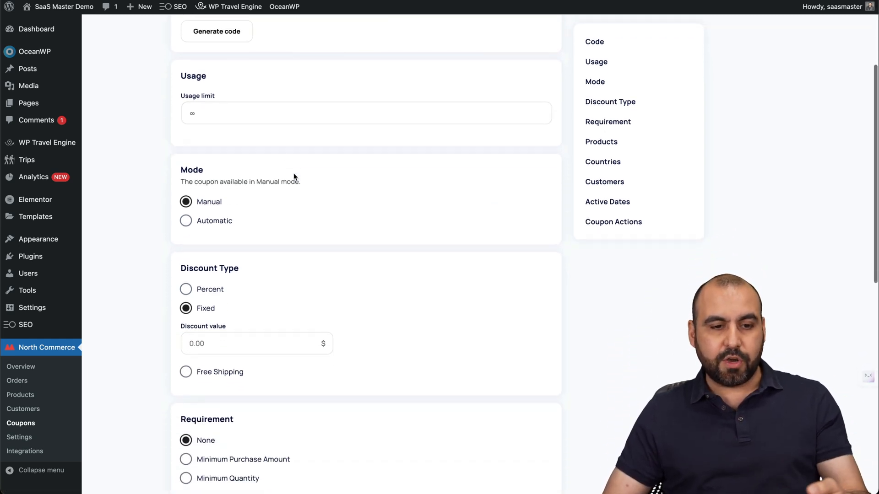
left_click(186, 220)
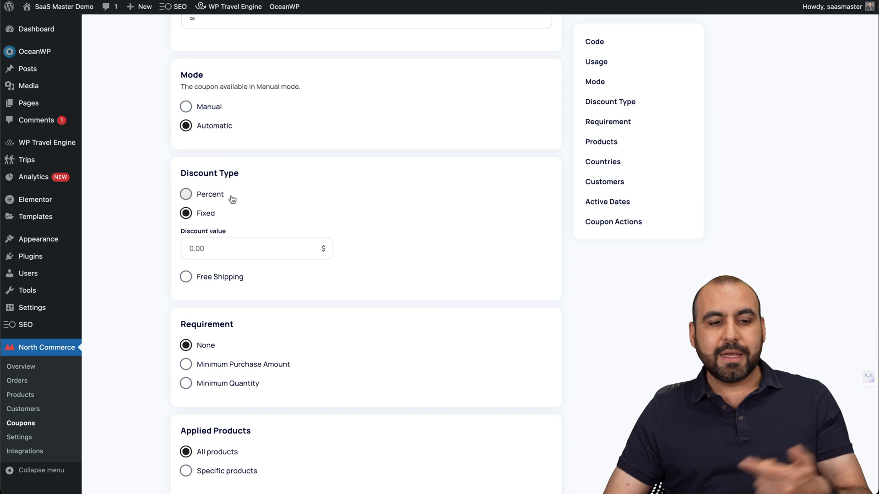
scroll("down", 3)
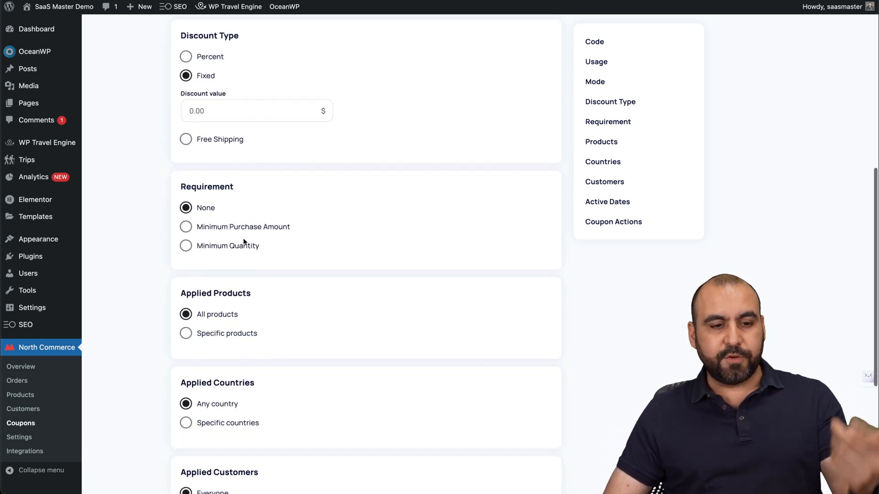
scroll("down", 3)
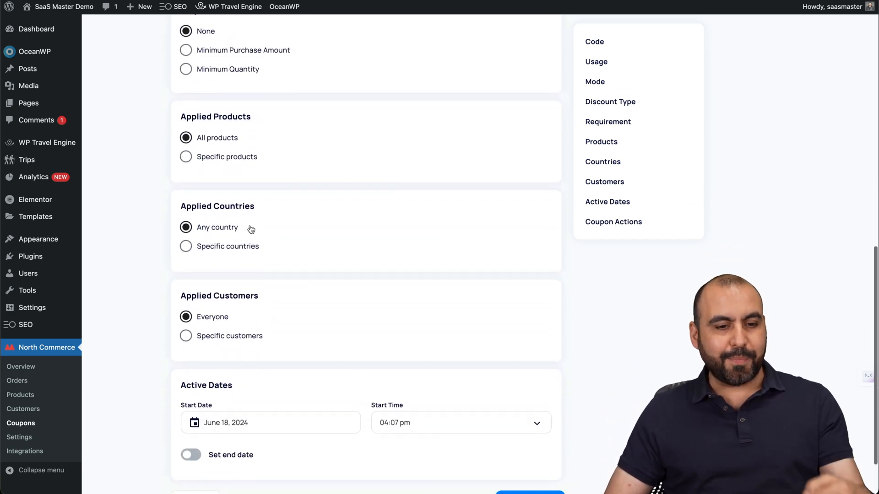
scroll("down", 3)
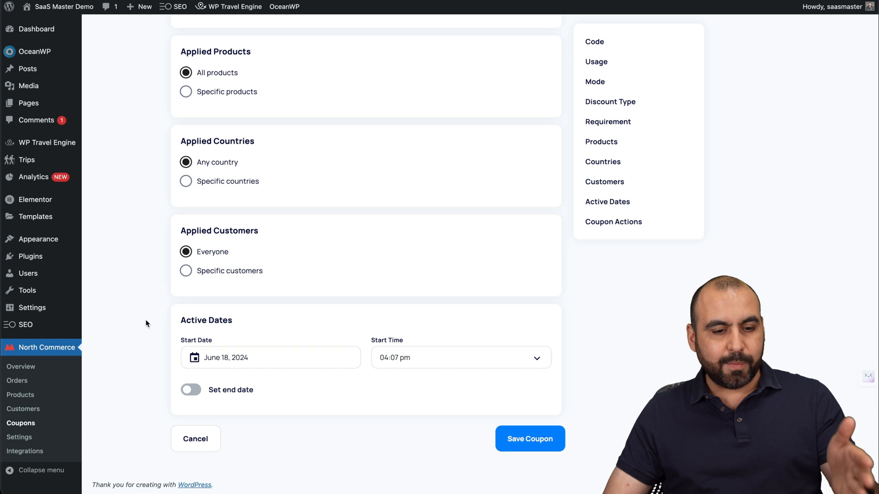
mouse_move(328, 439)
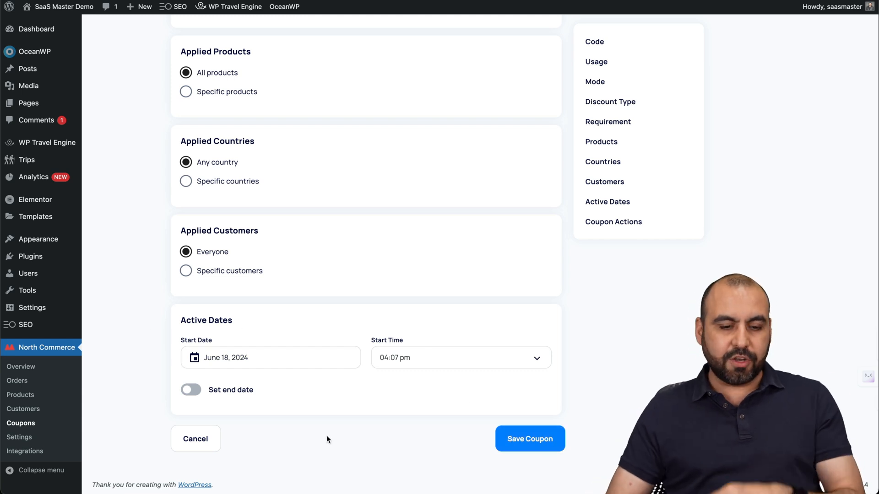
left_click(196, 439)
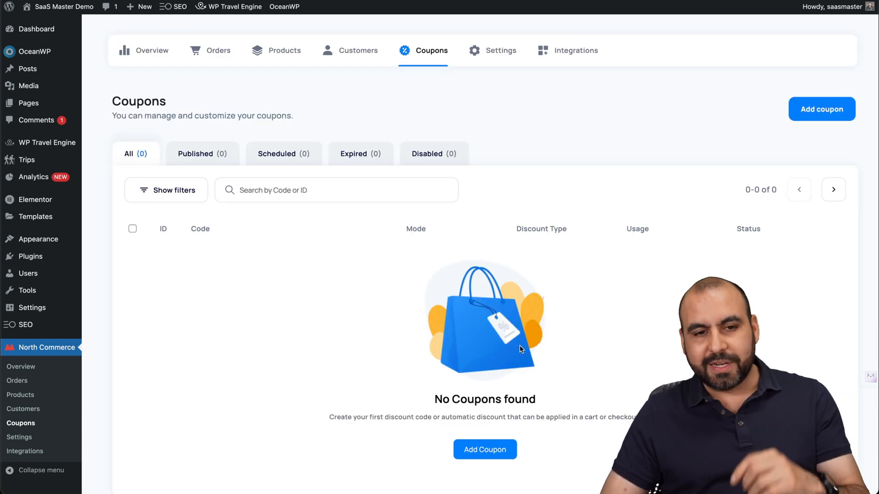
mouse_move(149, 50)
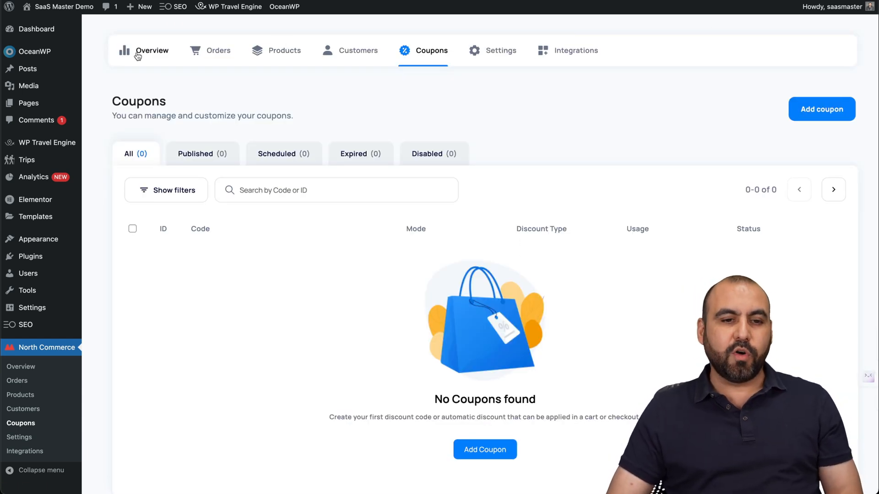
Check the Overview ($0.00 sales, 0 orders) and empty Orders list, then go to the site's Pages list
left_click(150, 50)
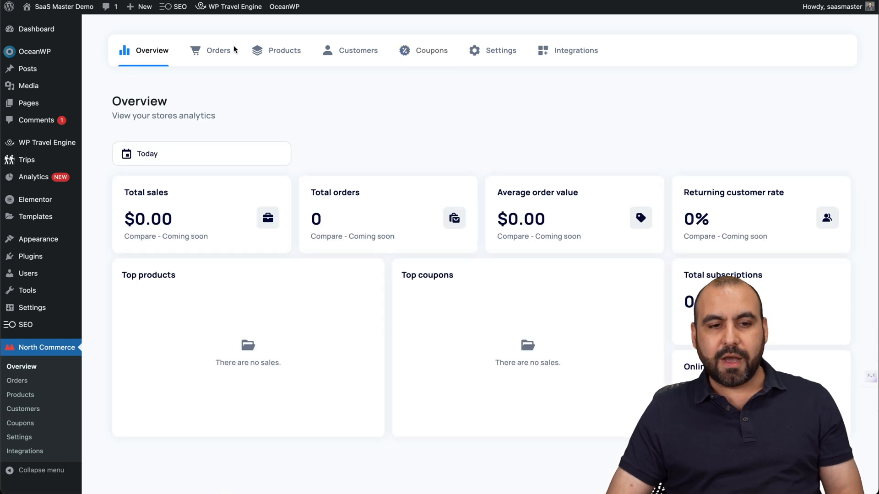
mouse_move(159, 204)
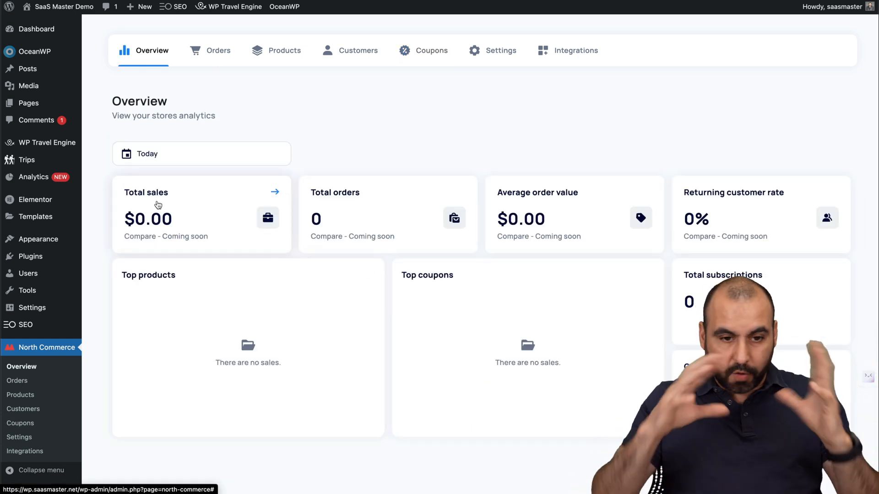
mouse_move(651, 209)
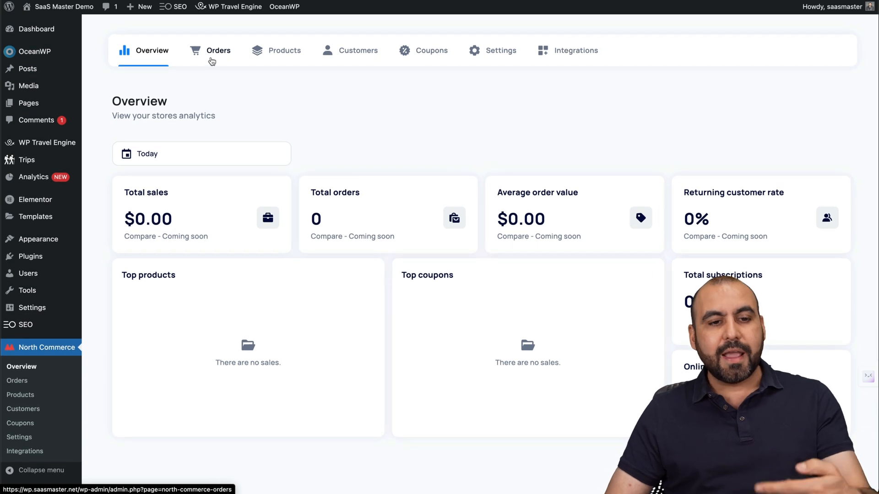
left_click(219, 50)
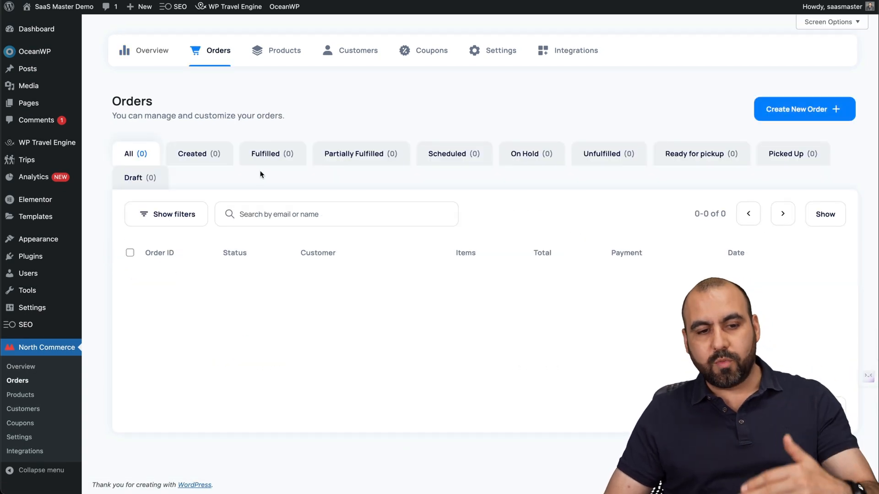
mouse_move(408, 166)
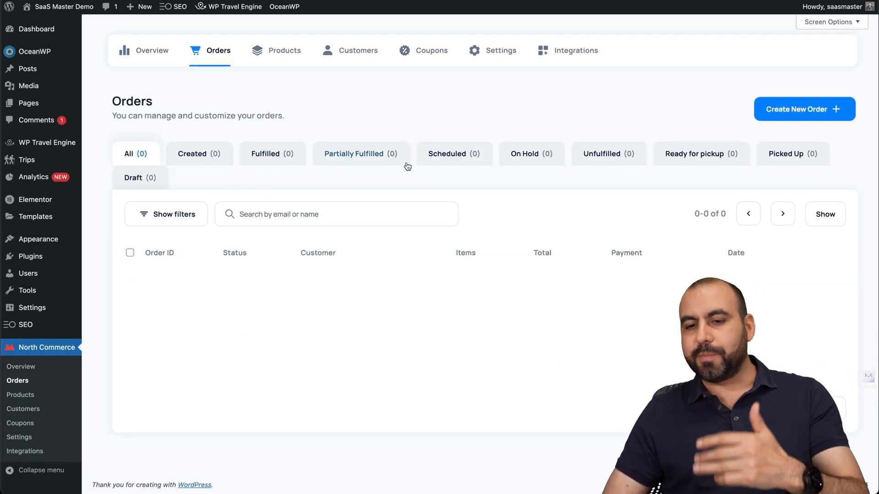
left_click(151, 51)
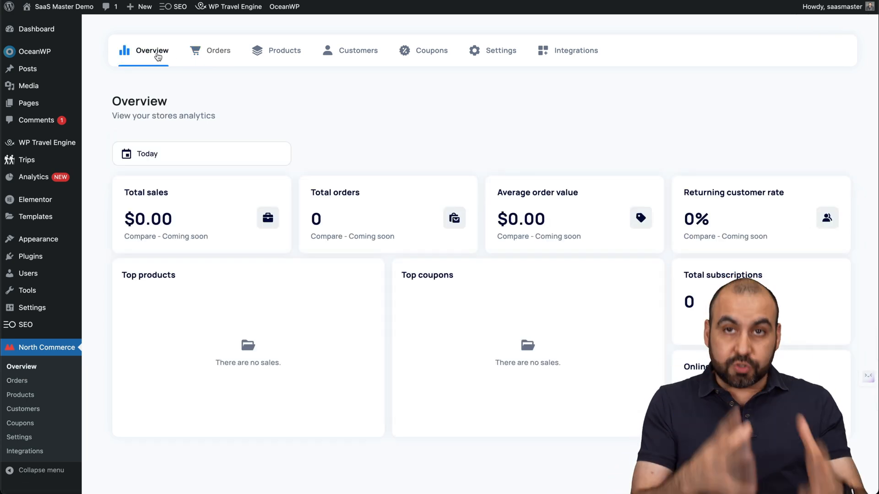
mouse_move(329, 185)
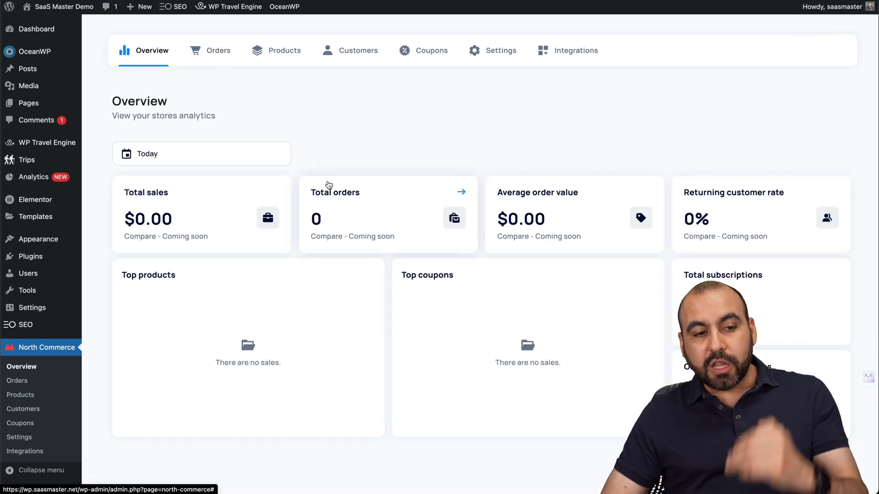
left_click(28, 104)
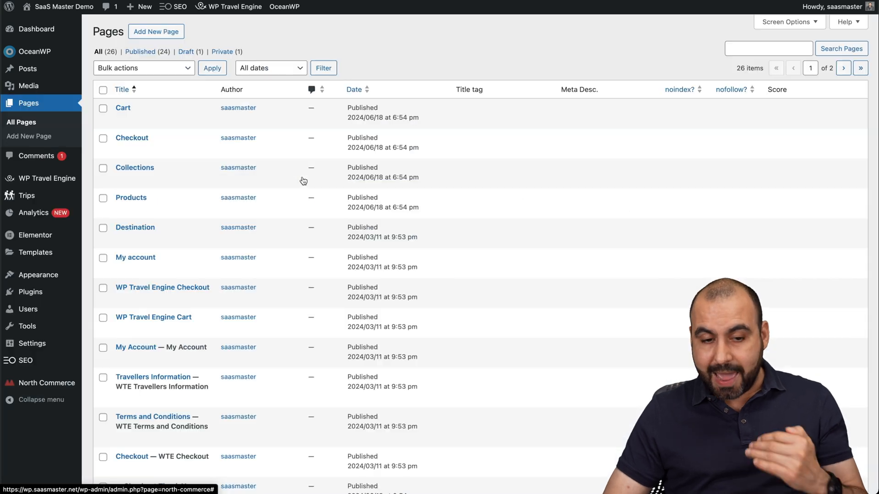
mouse_move(135, 258)
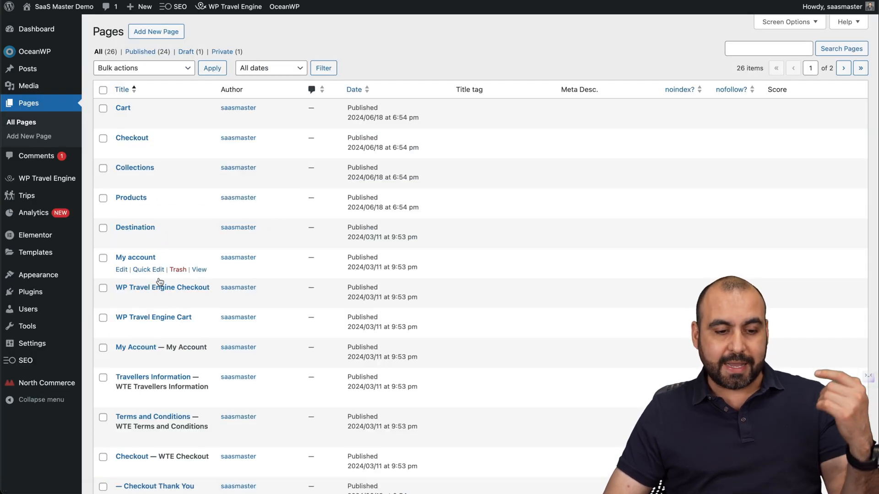
Look through the Pages list (Cart, Checkout, Products) and go to the Main Menu editor under Appearance
scroll("down", 3)
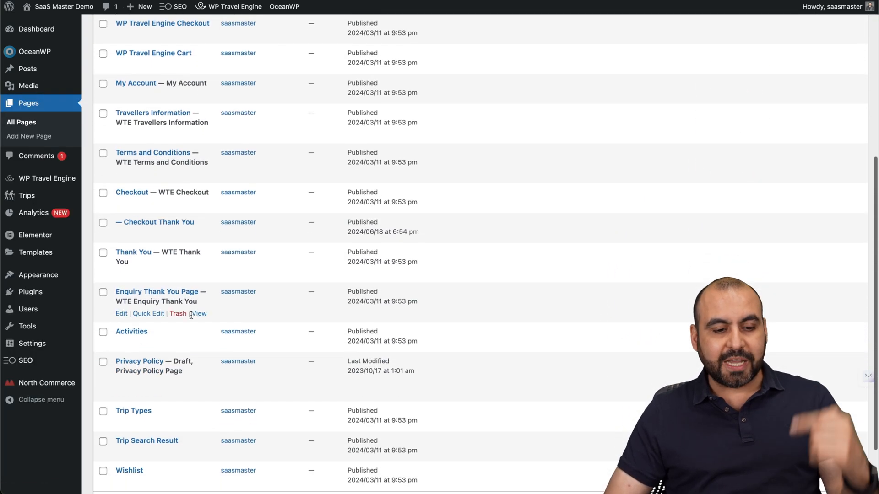
scroll("down", 3)
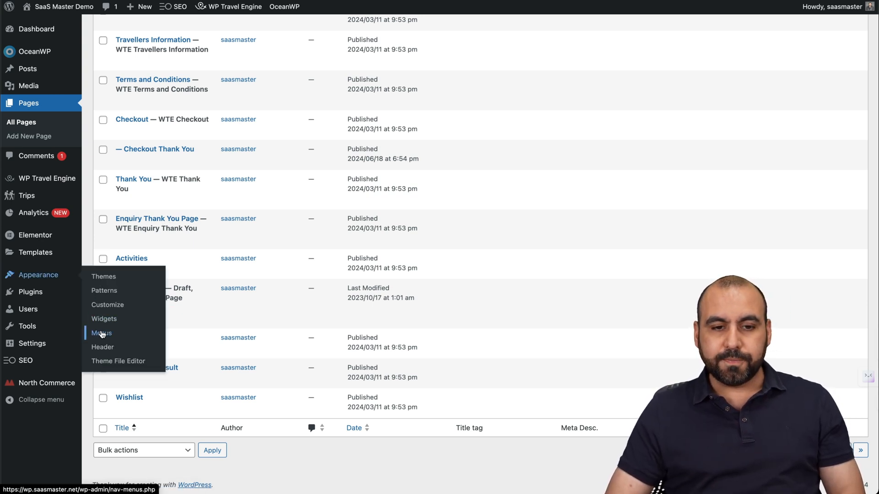
left_click(102, 333)
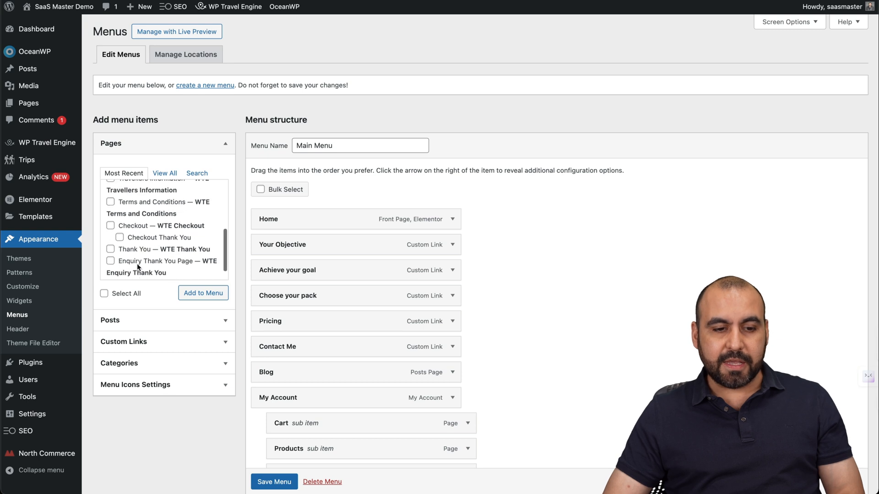
Review the Main Menu structure, then visit the live COACH site showing My Account with Cart, Products and Checkout
scroll("down", 3)
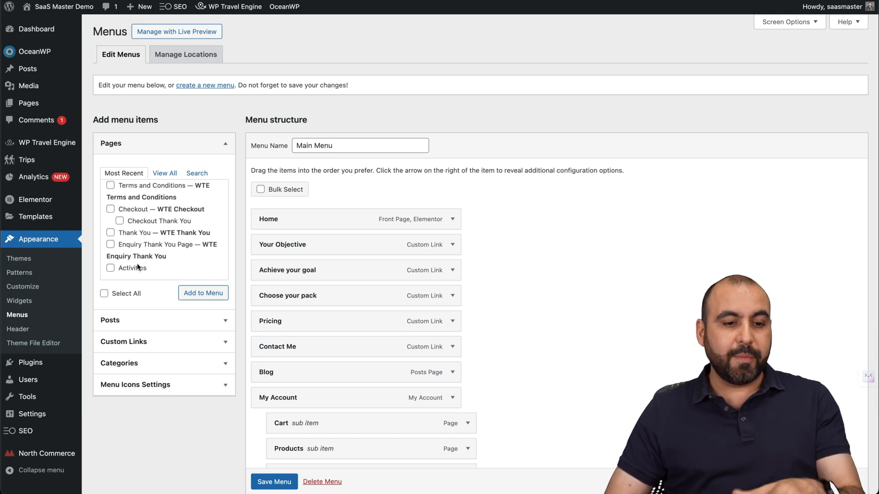
scroll("down", 3)
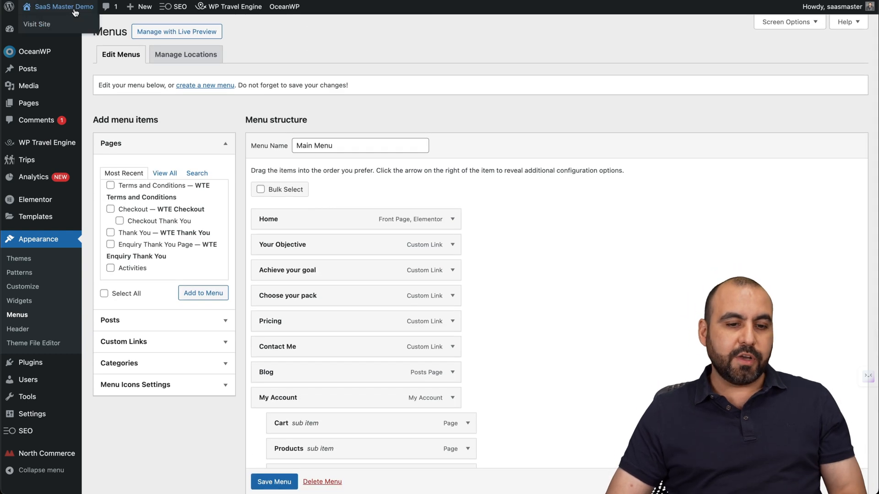
left_click(37, 24)
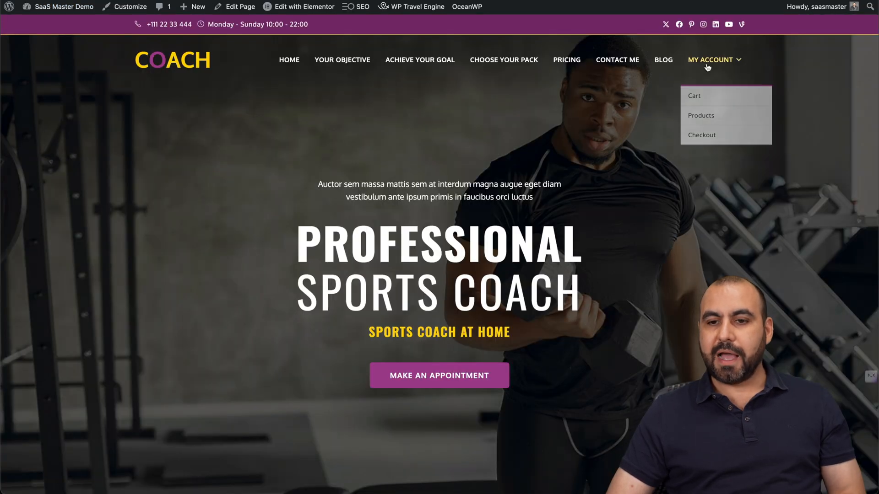
mouse_move(701, 108)
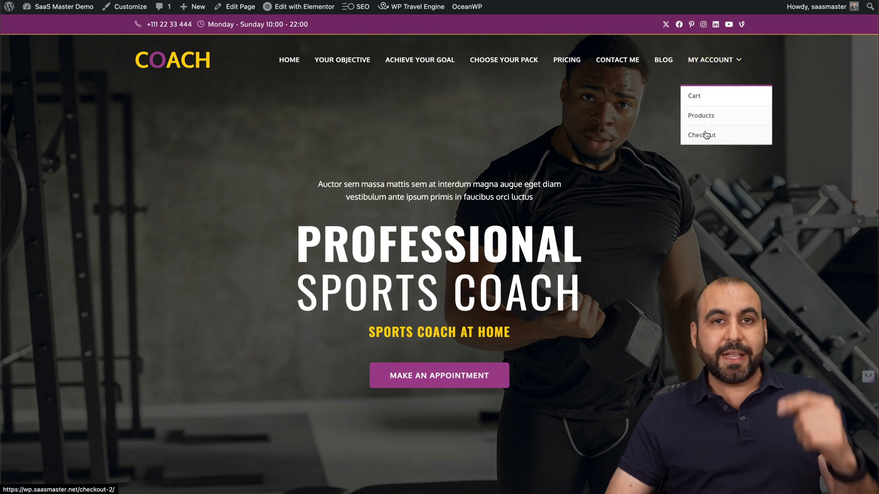
mouse_move(555, 179)
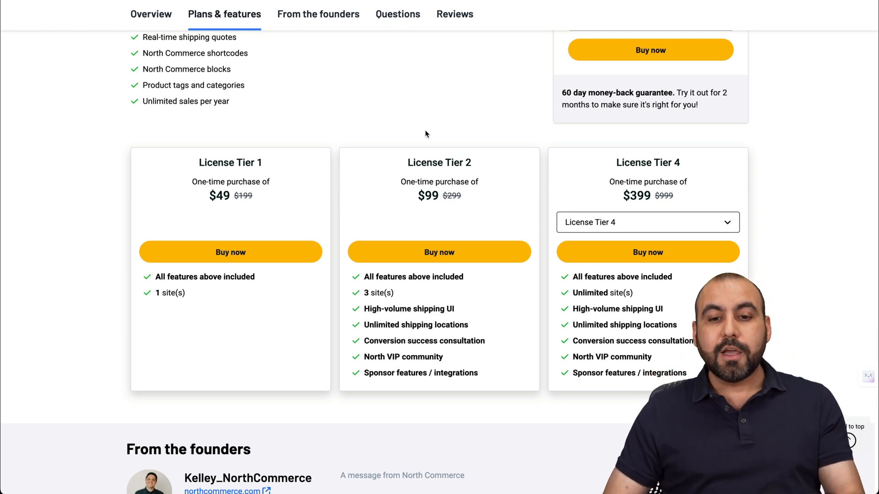
mouse_move(660, 101)
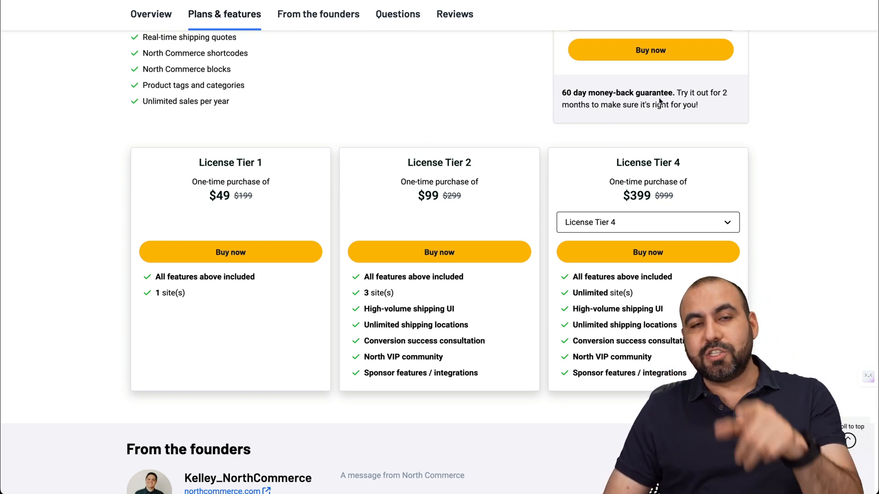